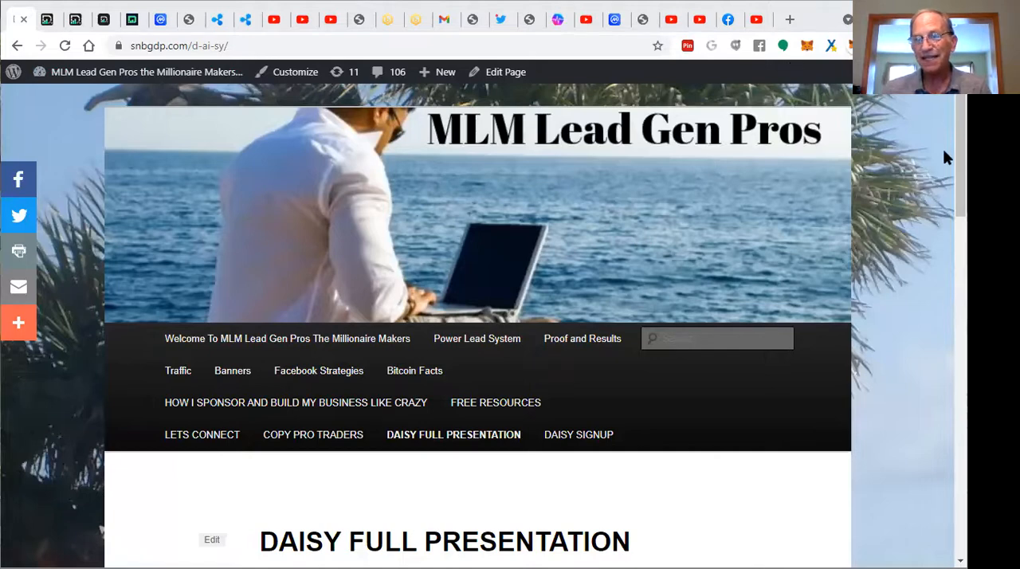
Scroll down the DAISY About page to reach the Endotech fintech partner page.
scroll(down, 3)
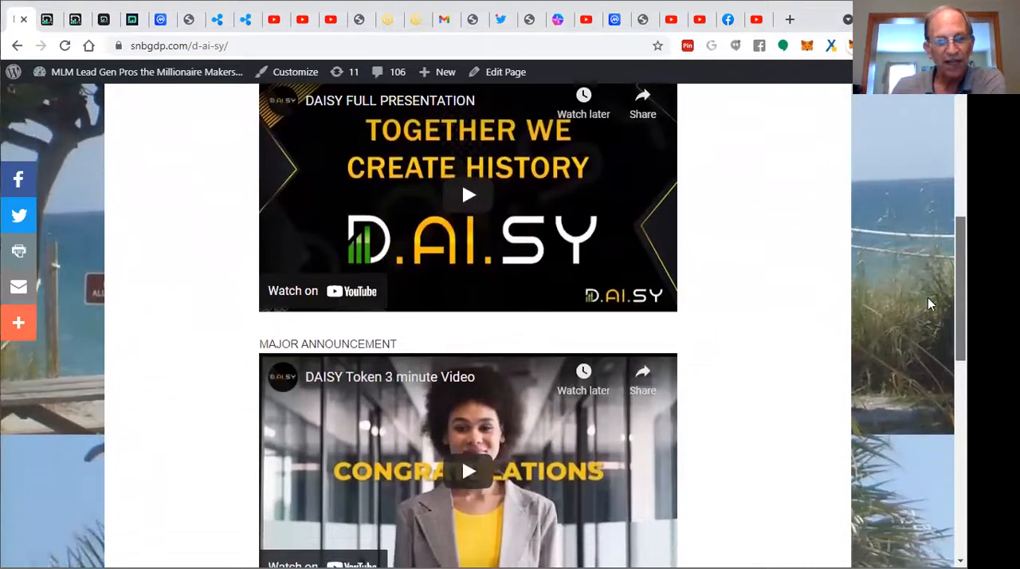
scroll(down, 3)
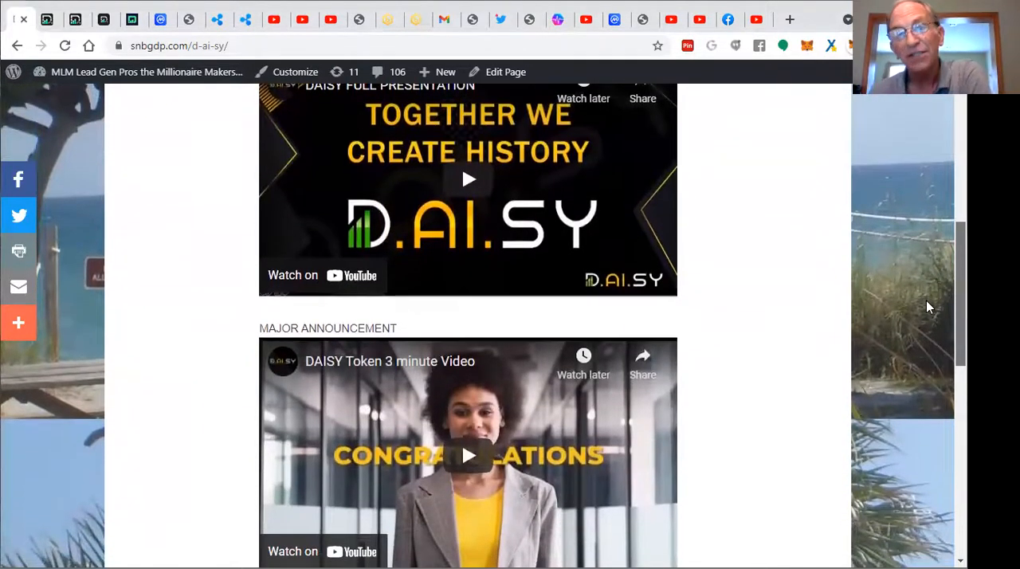
scroll(down, 3)
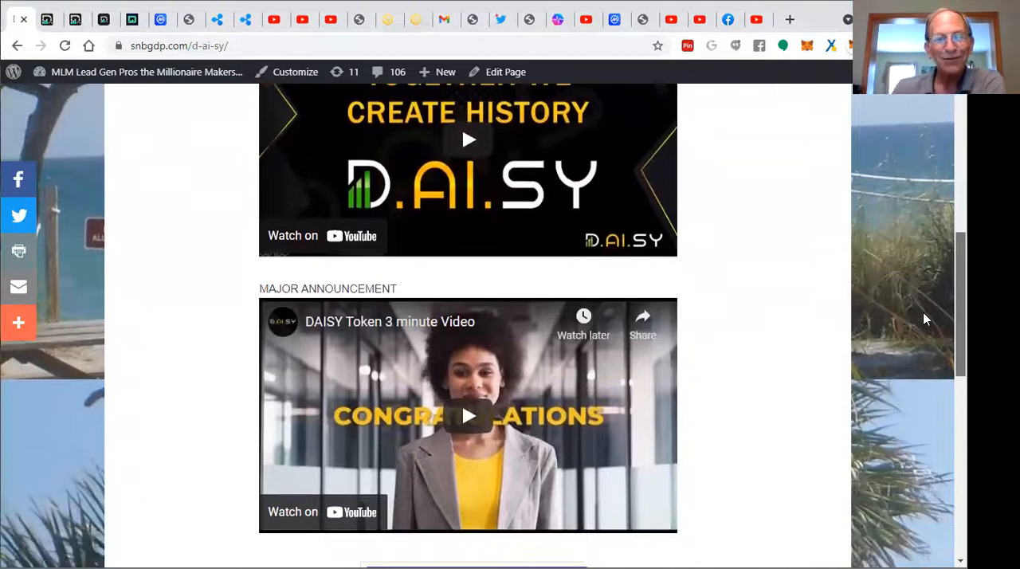
scroll(down, 3)
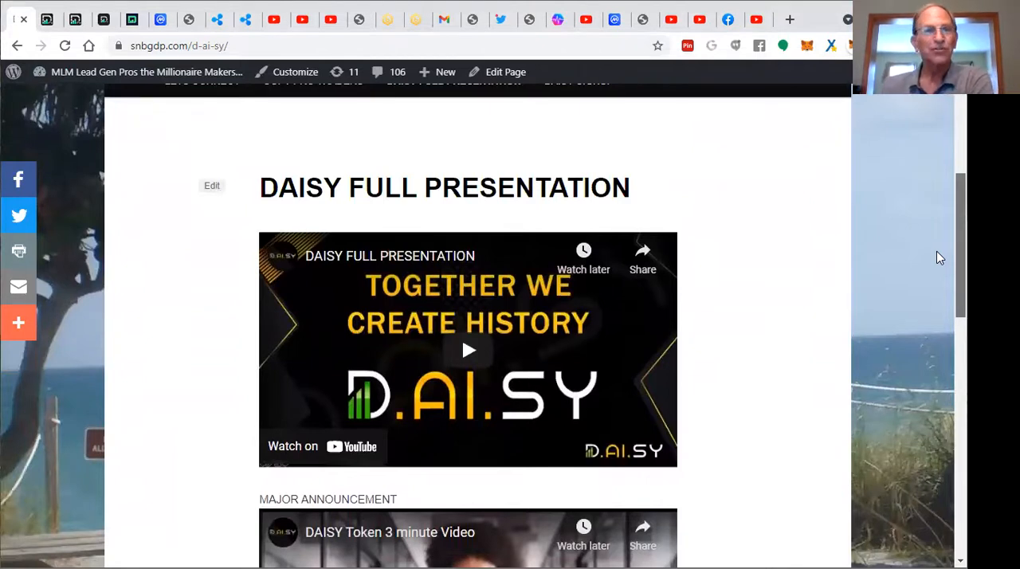
scroll(down, 3)
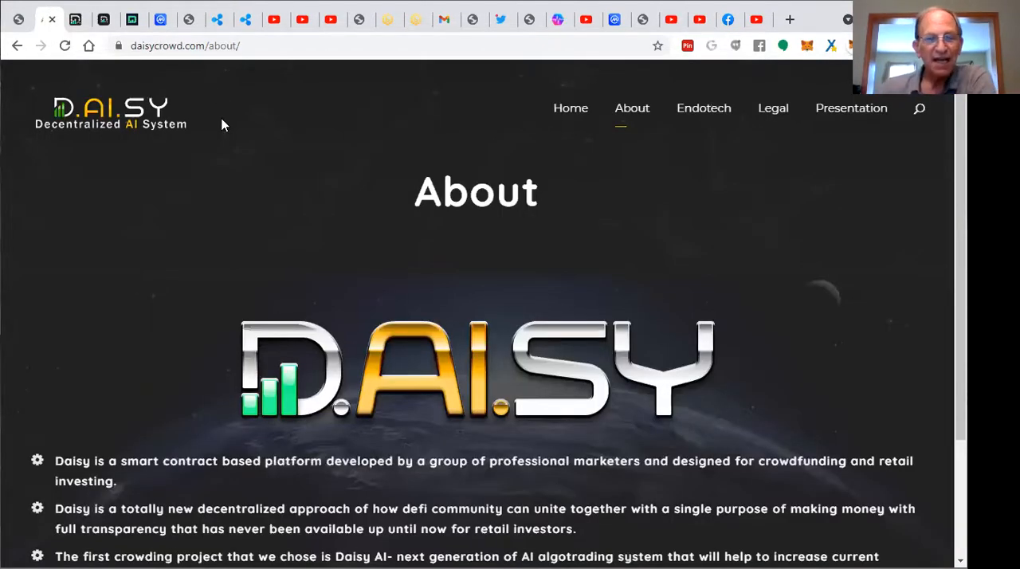
scroll(down, 3)
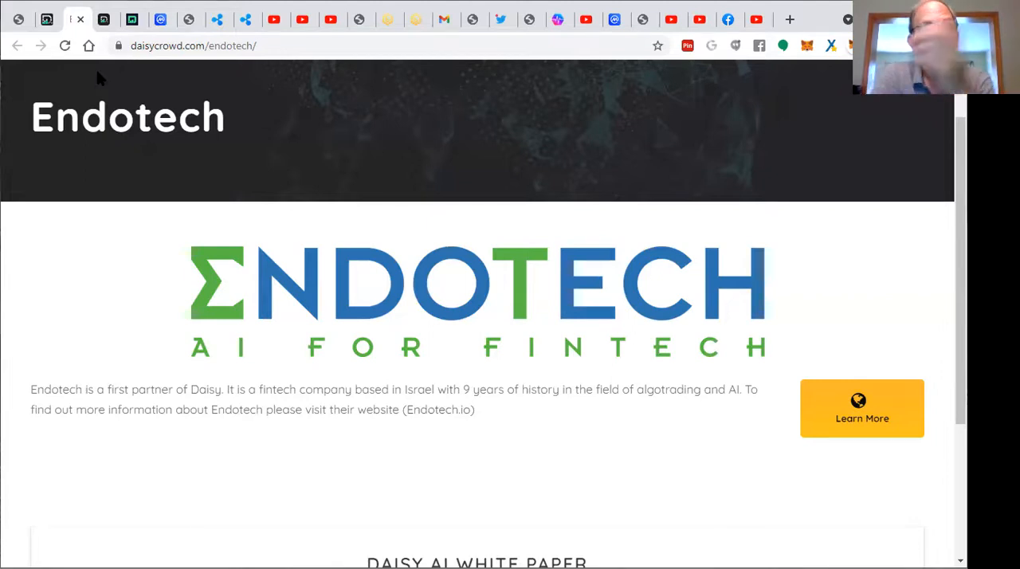
mouse_move(298, 76)
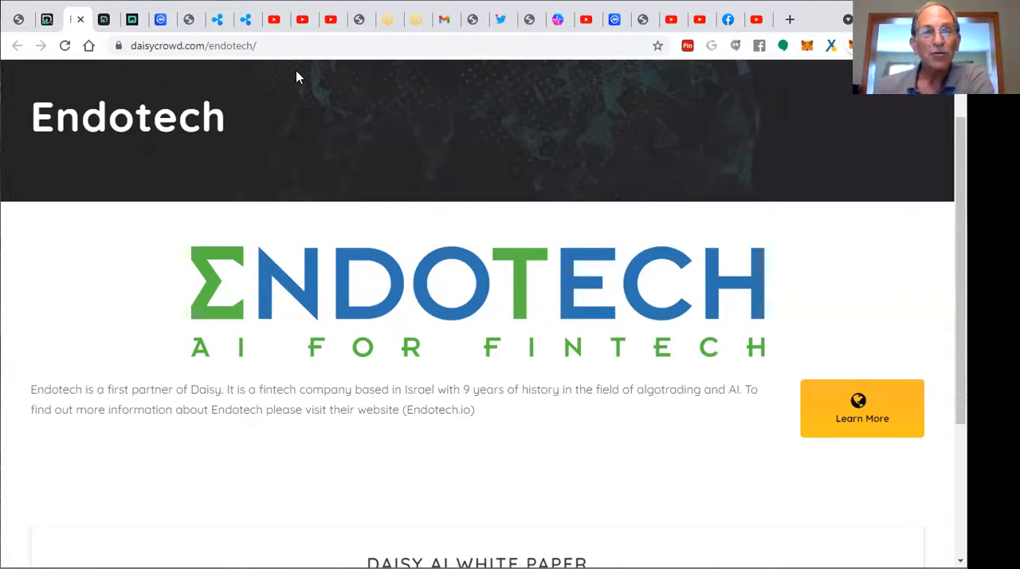
mouse_move(682, 155)
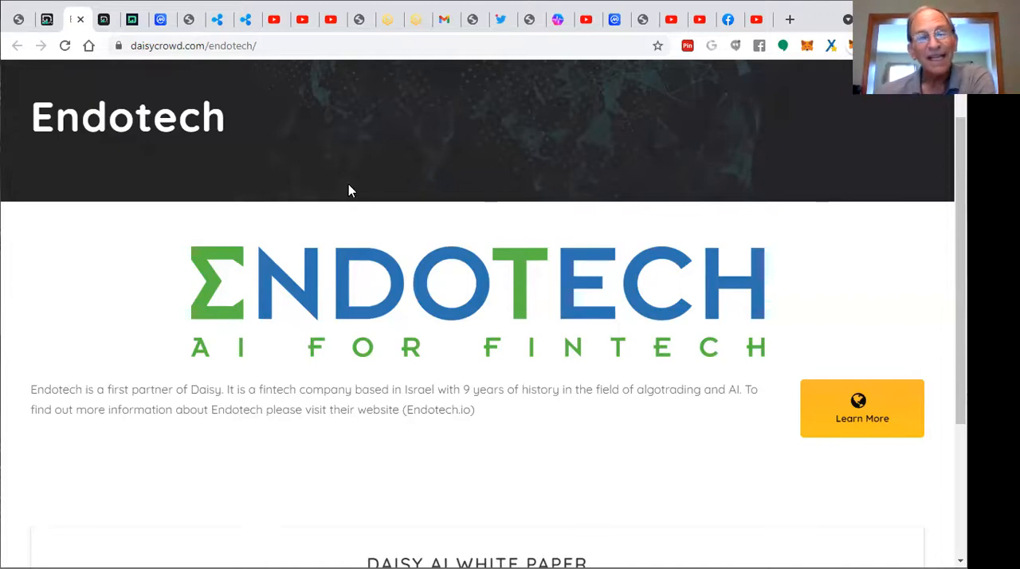
mouse_move(219, 177)
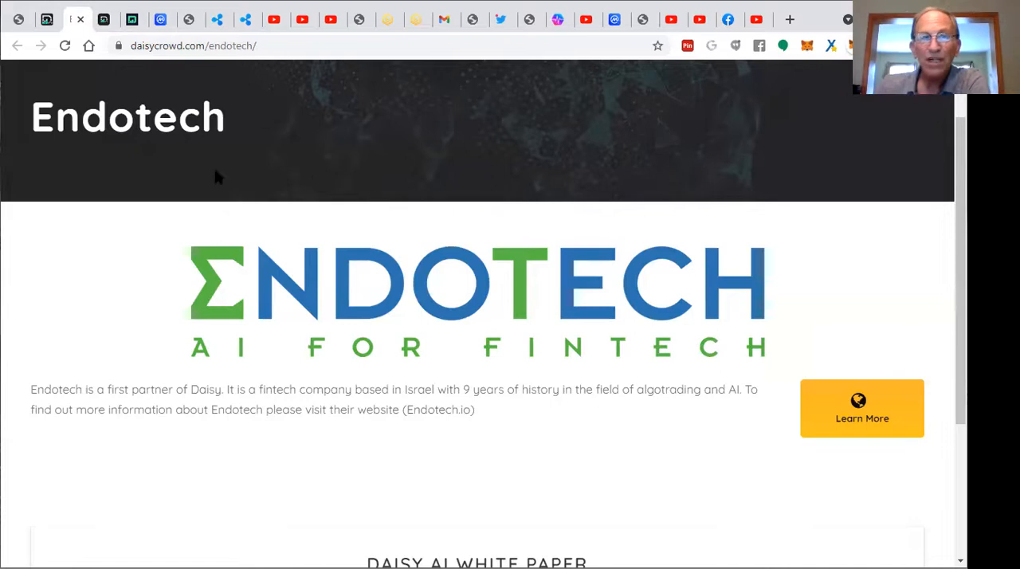
mouse_move(103, 19)
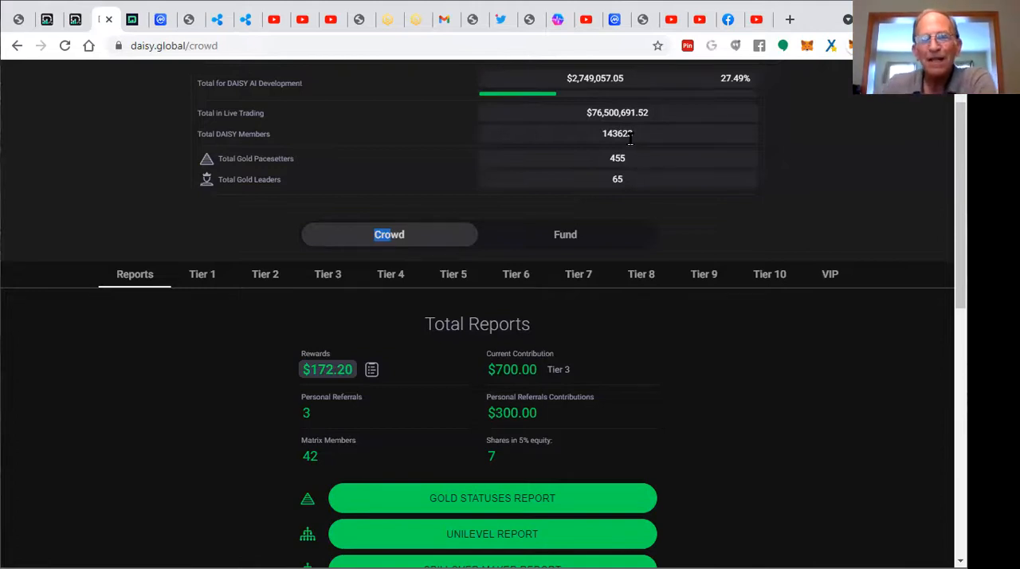
mouse_move(490, 388)
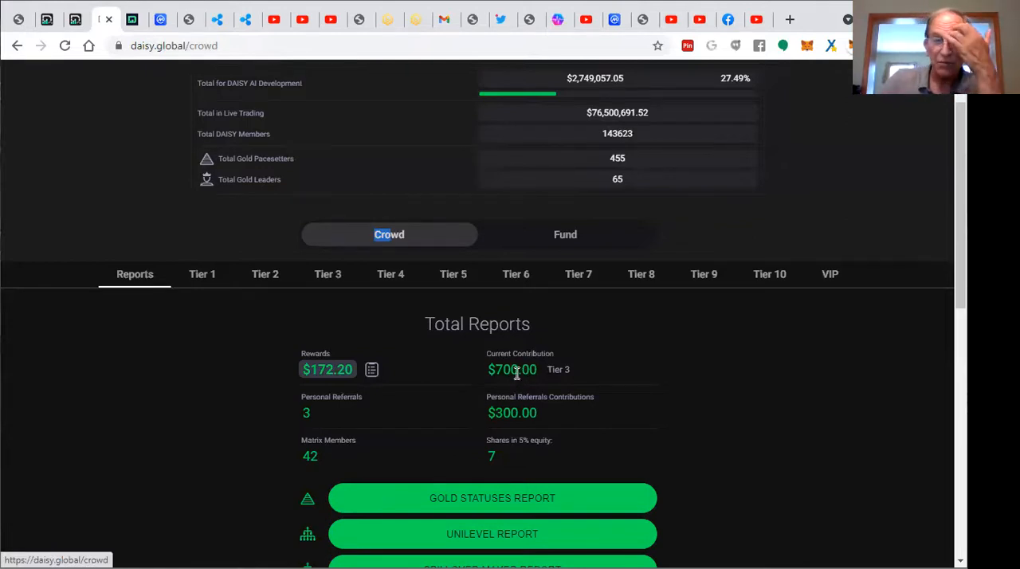
mouse_move(391, 435)
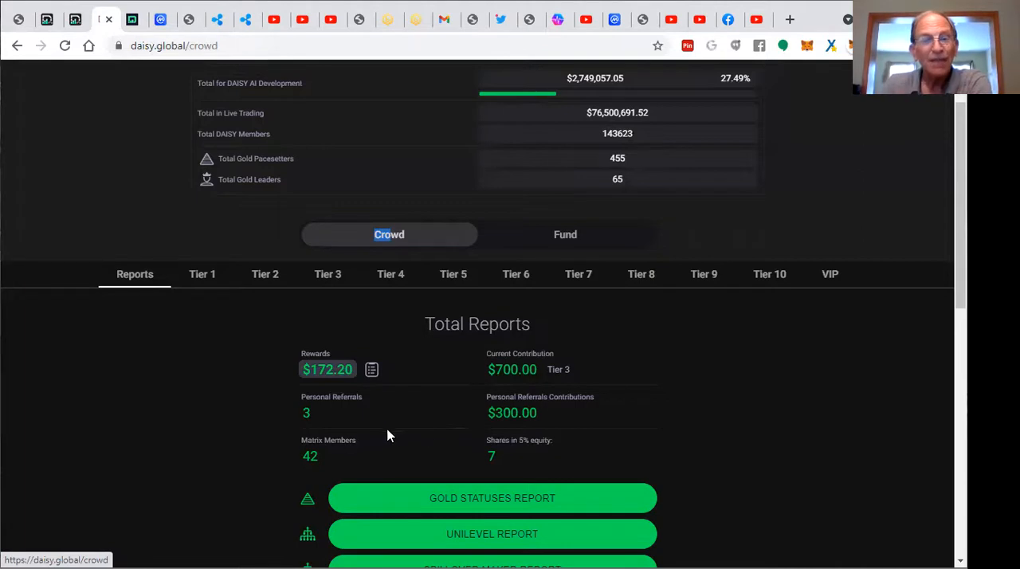
mouse_move(348, 473)
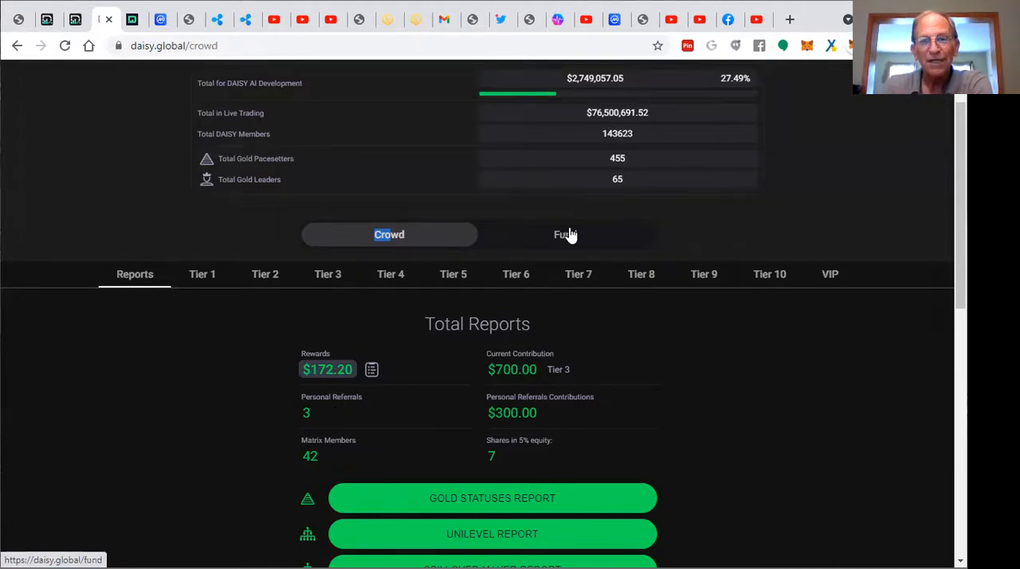
Open Fund, then the Trading Fund tab to show the balance chart near 80 million.
click(566, 234)
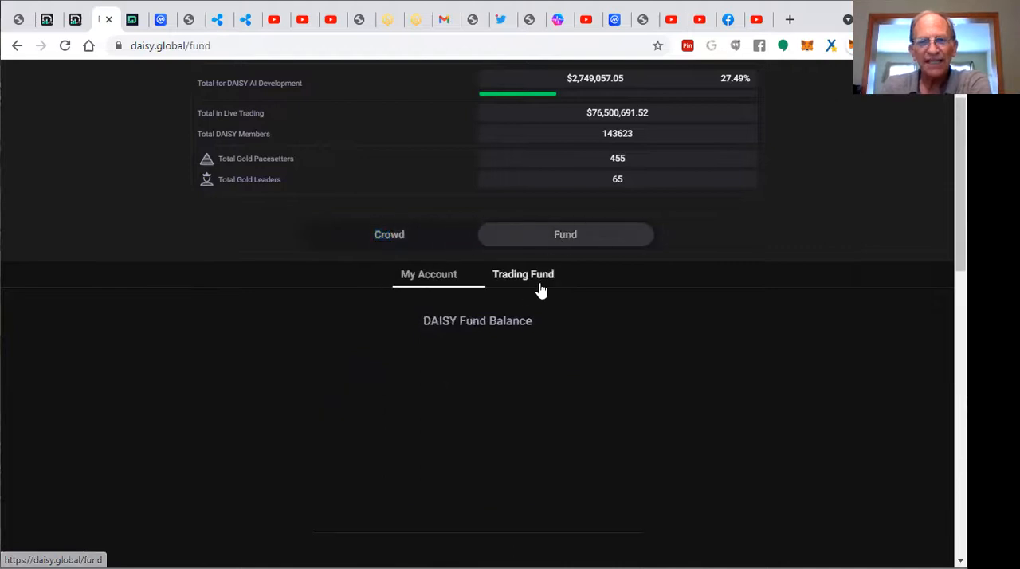
click(523, 274)
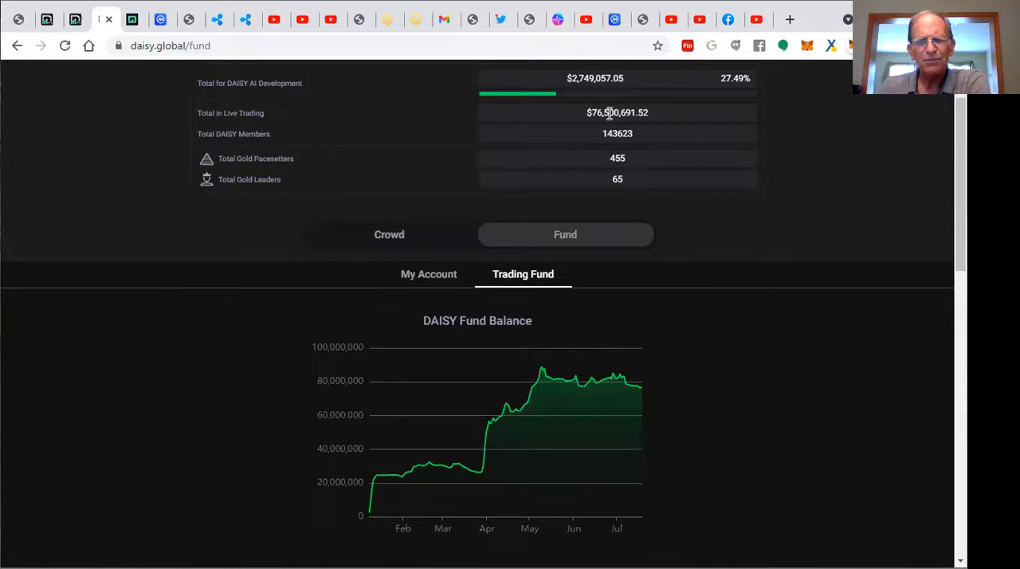
mouse_move(602, 73)
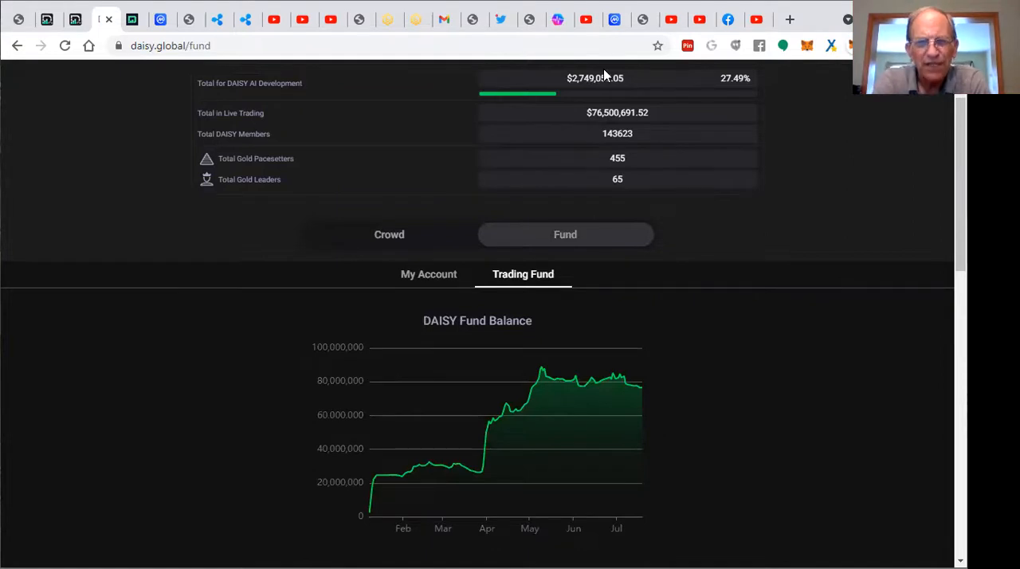
mouse_move(183, 12)
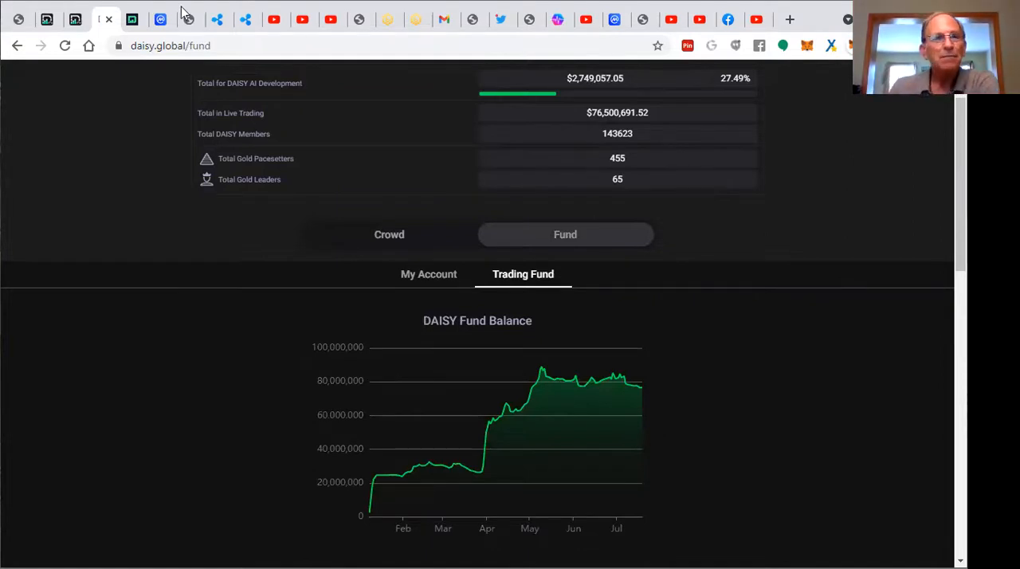
Switch to the daisypresale.com tab showing 1.61M of 75M DAISY bought.
click(132, 18)
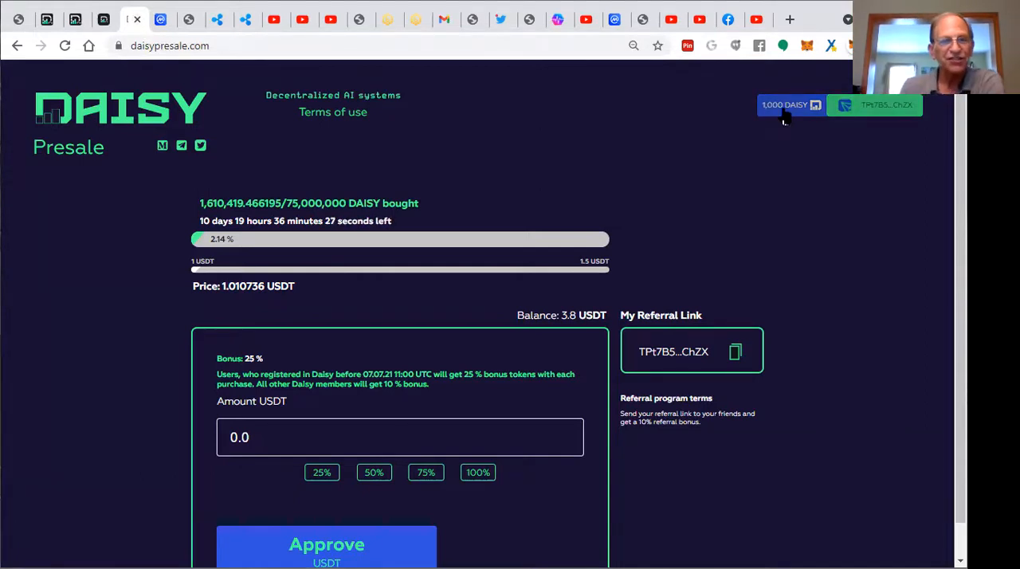
mouse_move(185, 237)
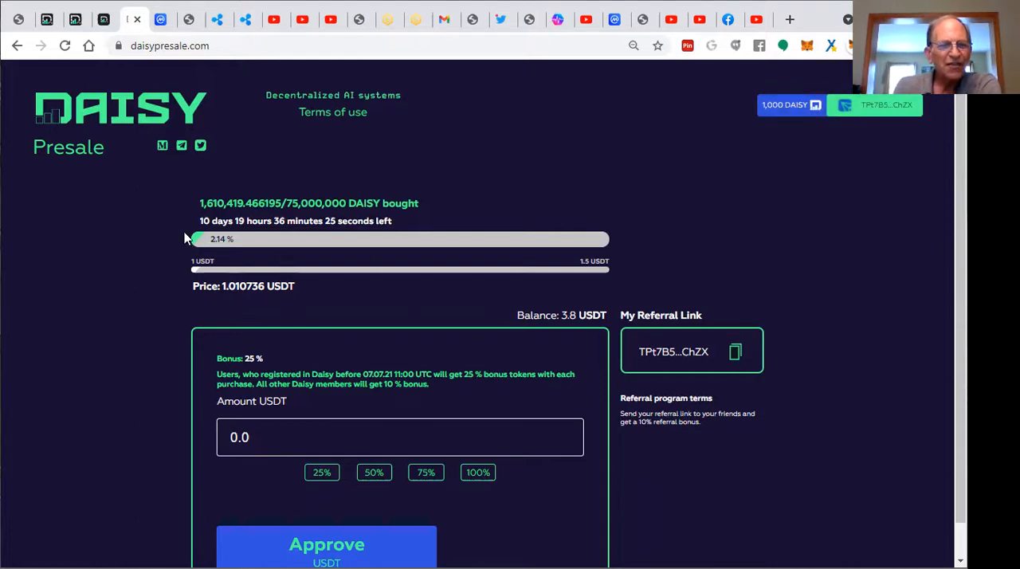
mouse_move(271, 232)
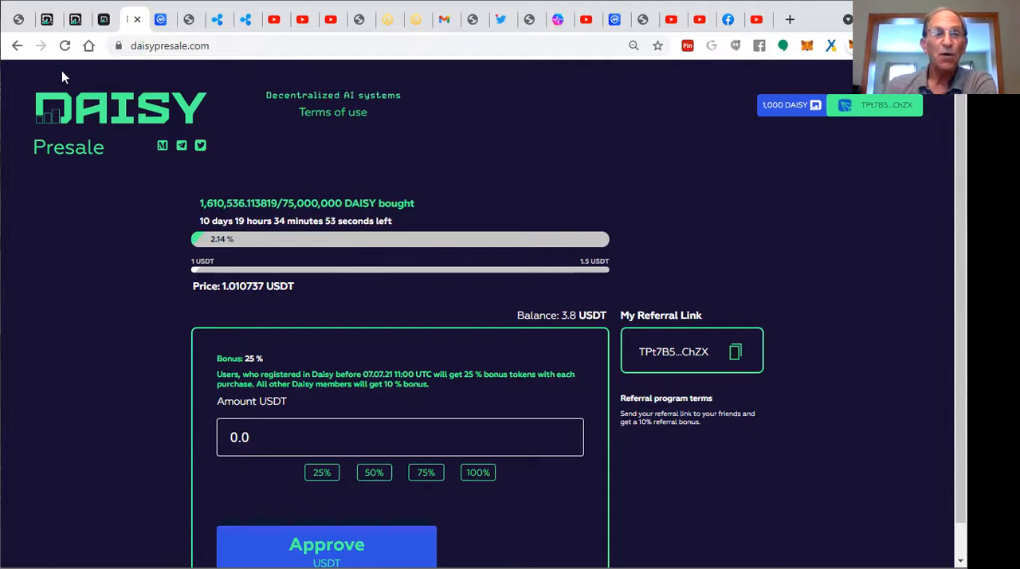
mouse_move(566, 224)
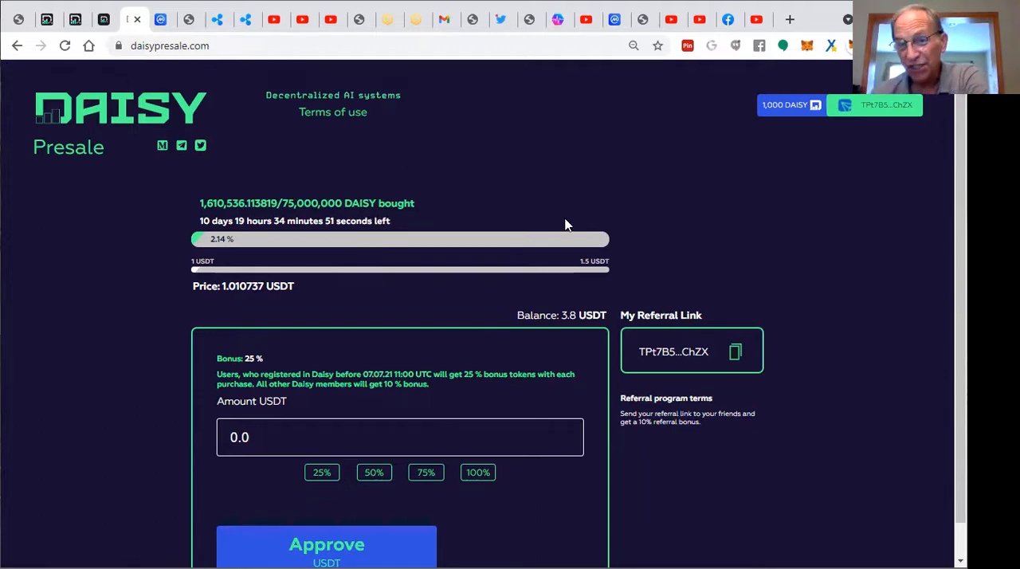
mouse_move(580, 221)
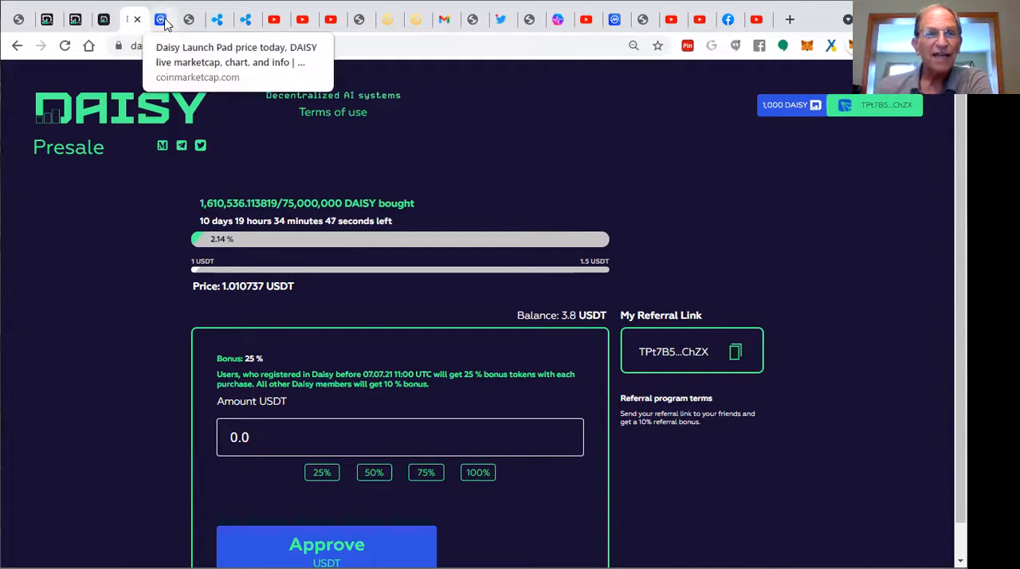
Switch to the CoinMarketCap tab for the untracked Daisy Launch Pad listing.
click(162, 19)
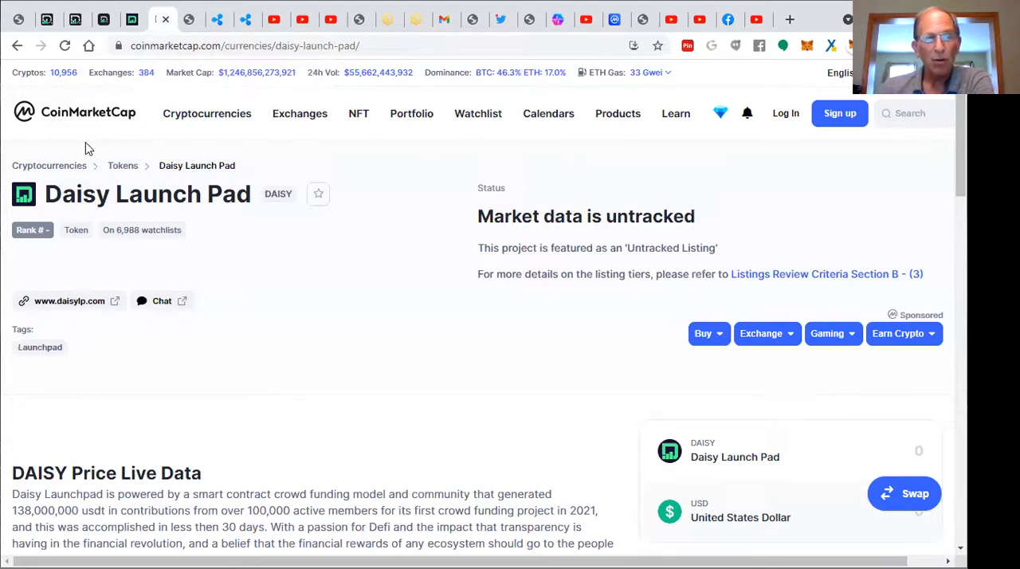
mouse_move(274, 234)
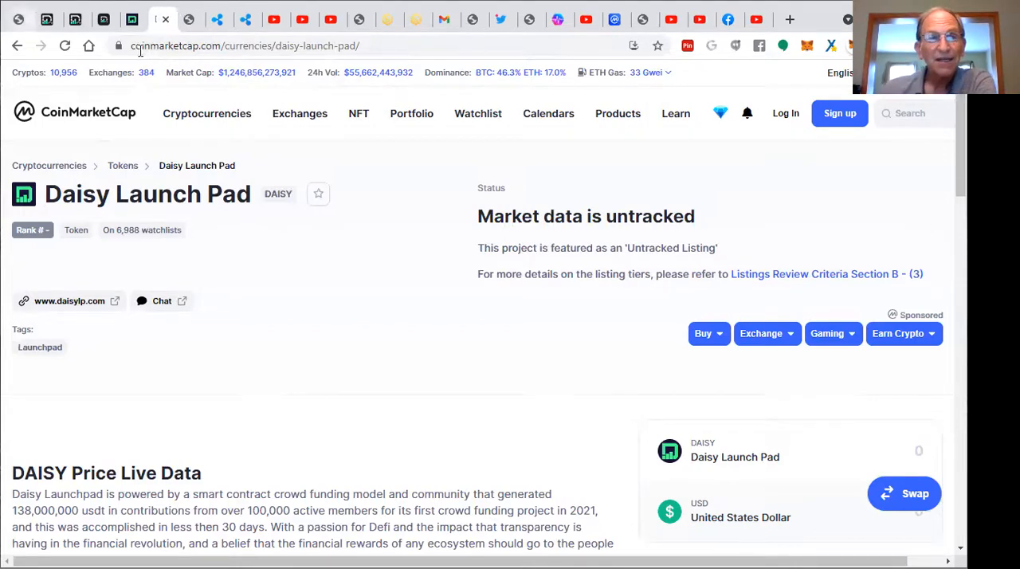
mouse_move(190, 19)
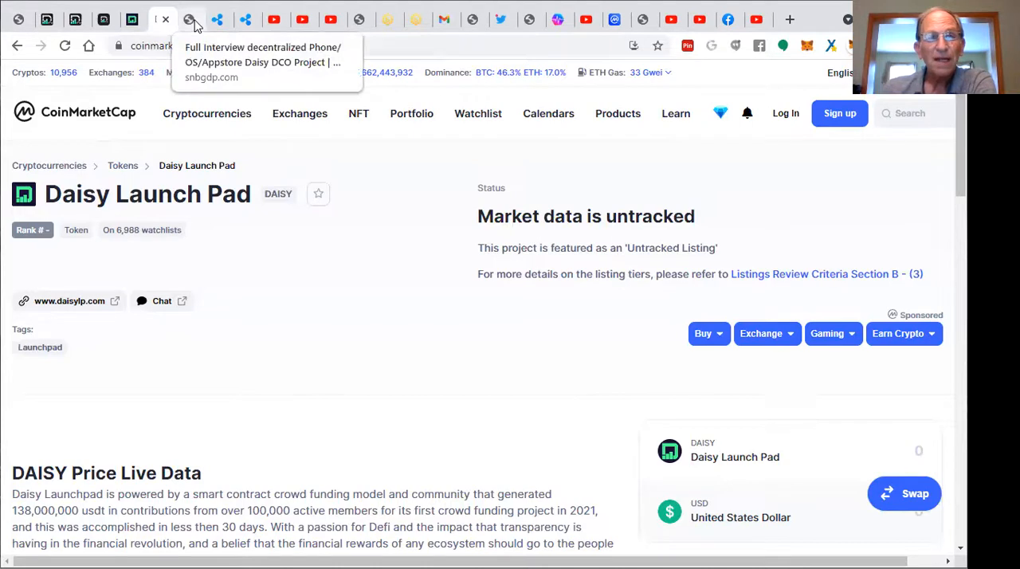
Revisit the snbgdp.com Daisy DCO interview tab, then switch to the ripple.com tab.
click(190, 19)
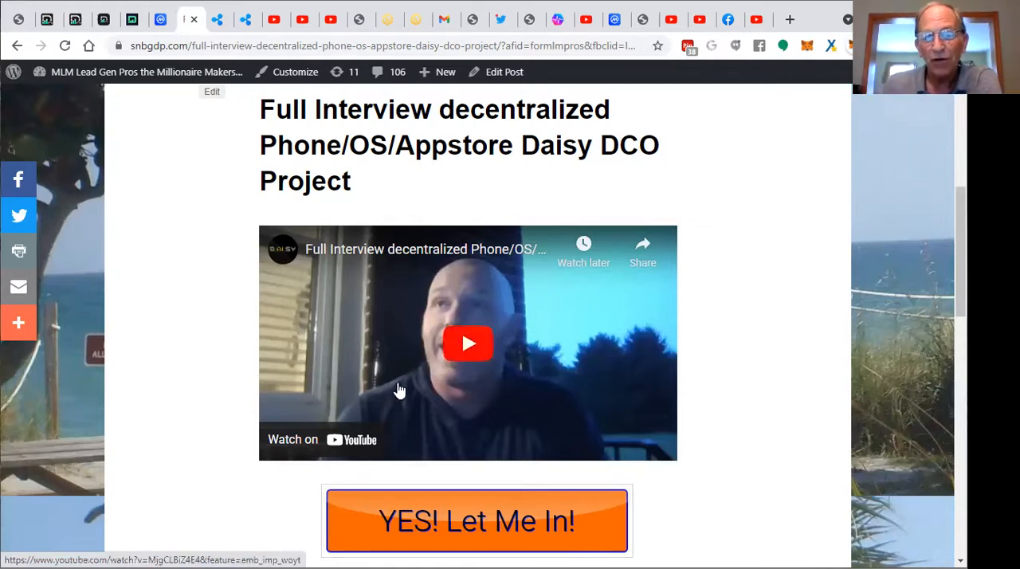
mouse_move(377, 357)
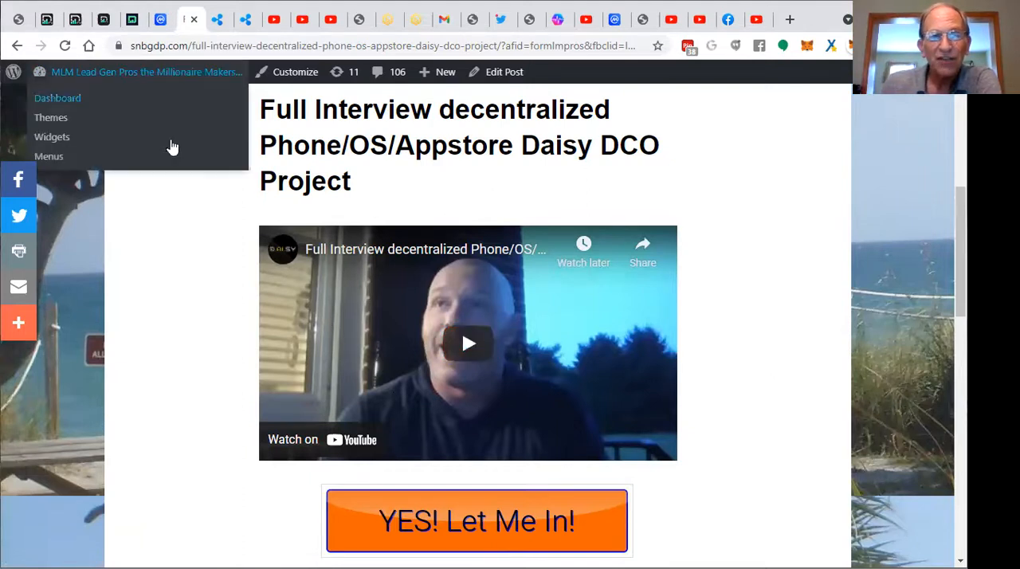
mouse_move(157, 231)
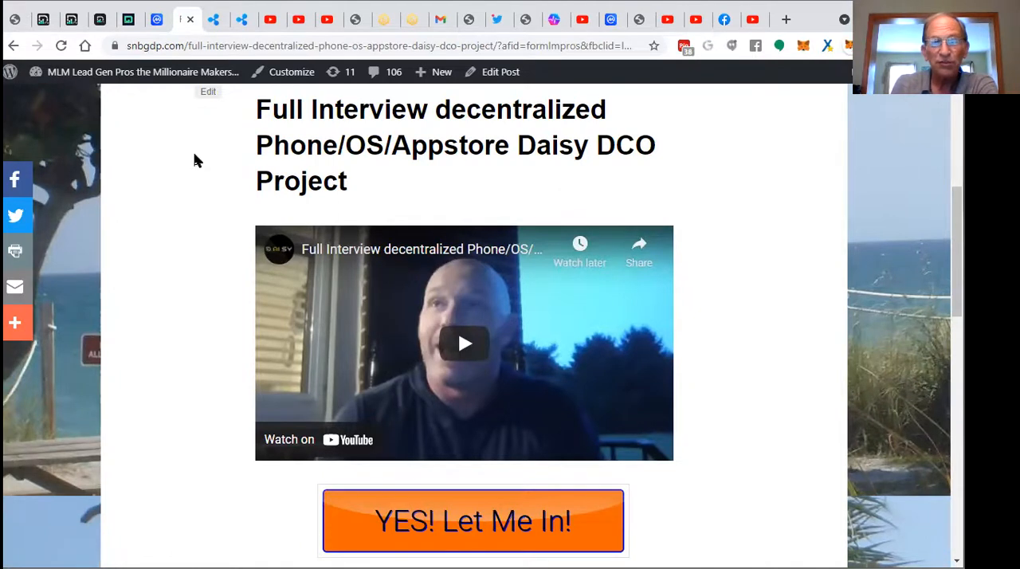
mouse_move(219, 20)
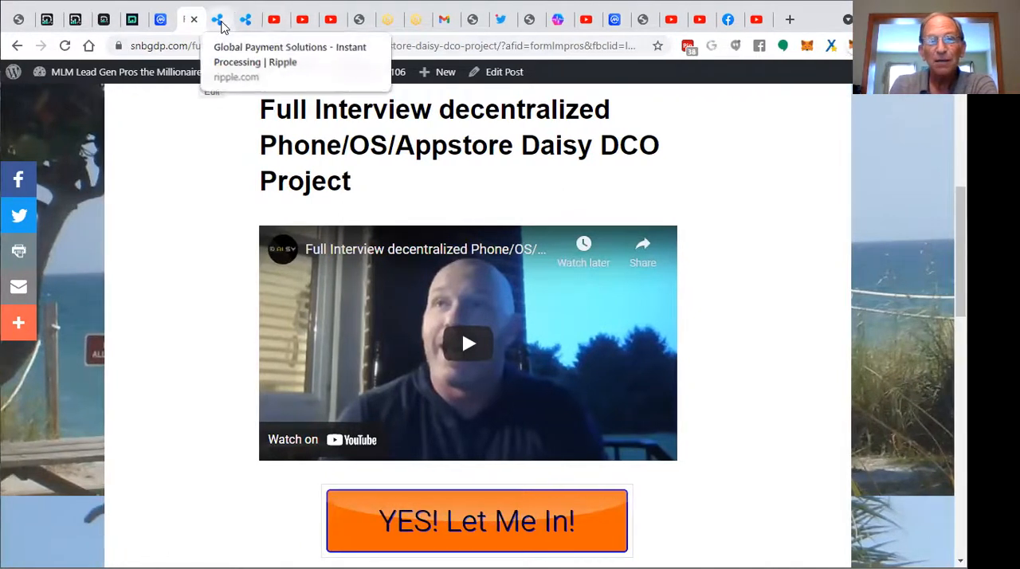
click(215, 19)
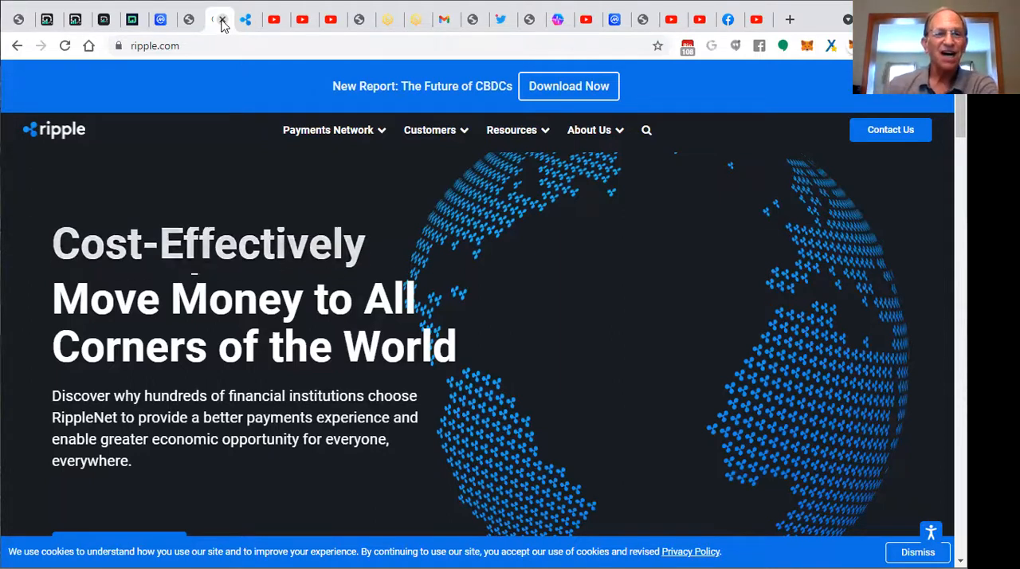
View the Future of CBDCs report, return home, reopen it, then switch to the XRP tweets video.
click(568, 86)
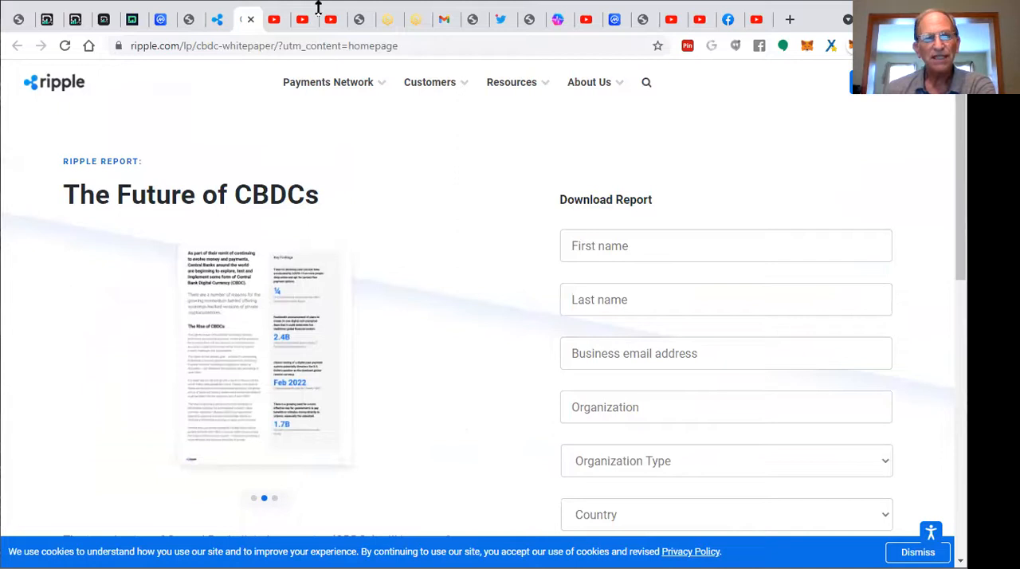
click(18, 45)
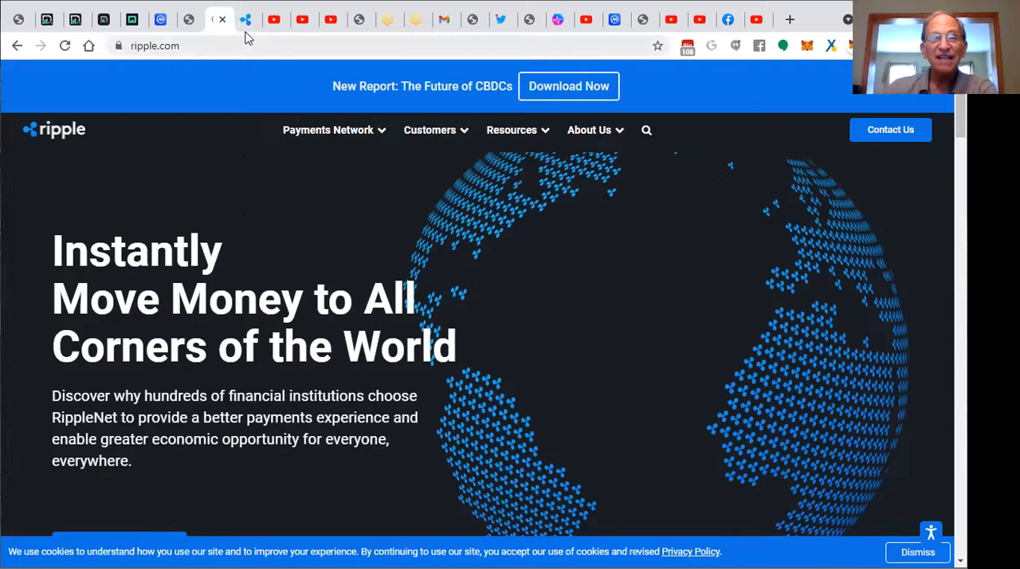
mouse_move(219, 19)
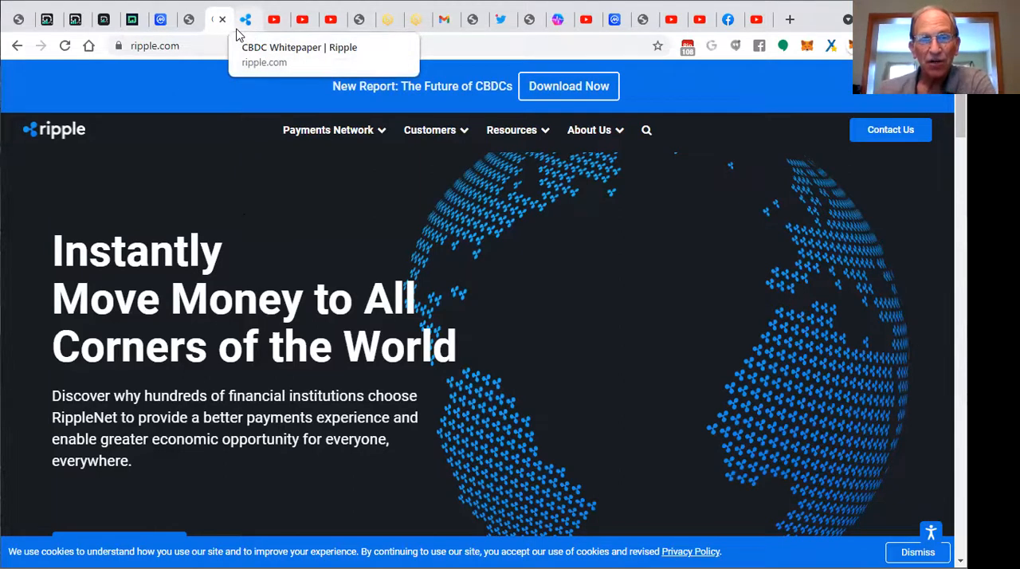
click(569, 86)
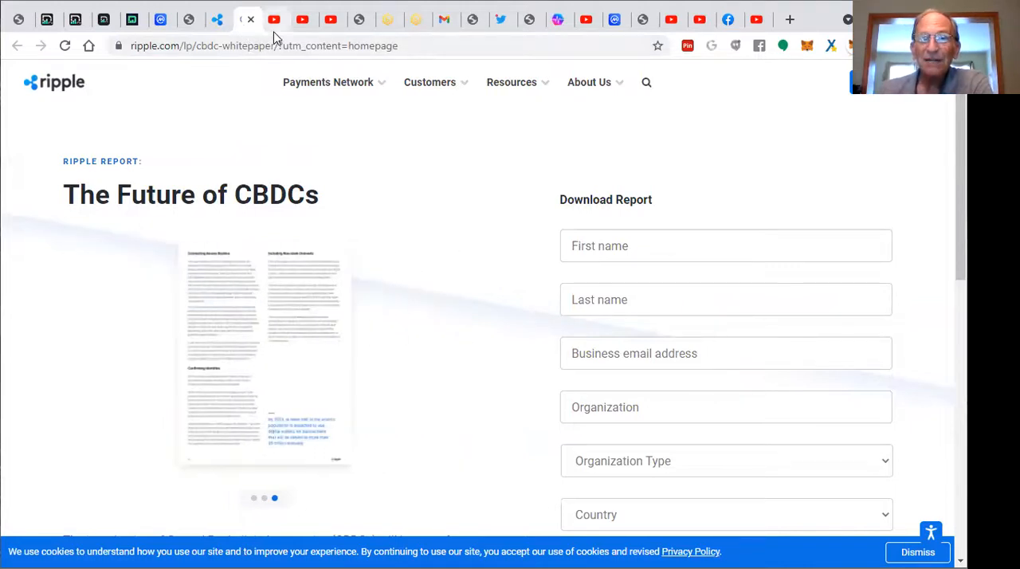
click(275, 19)
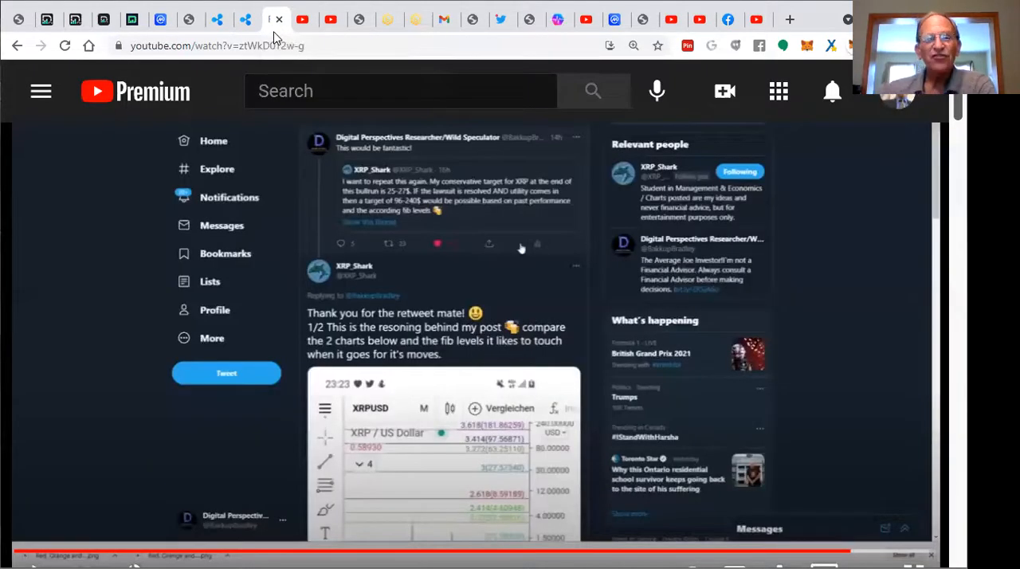
mouse_move(378, 199)
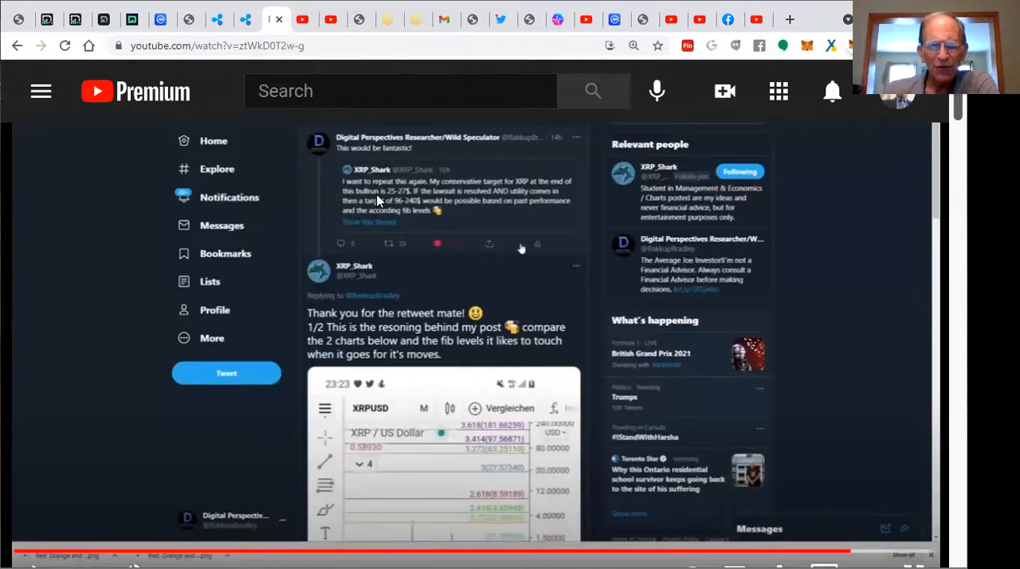
mouse_move(348, 176)
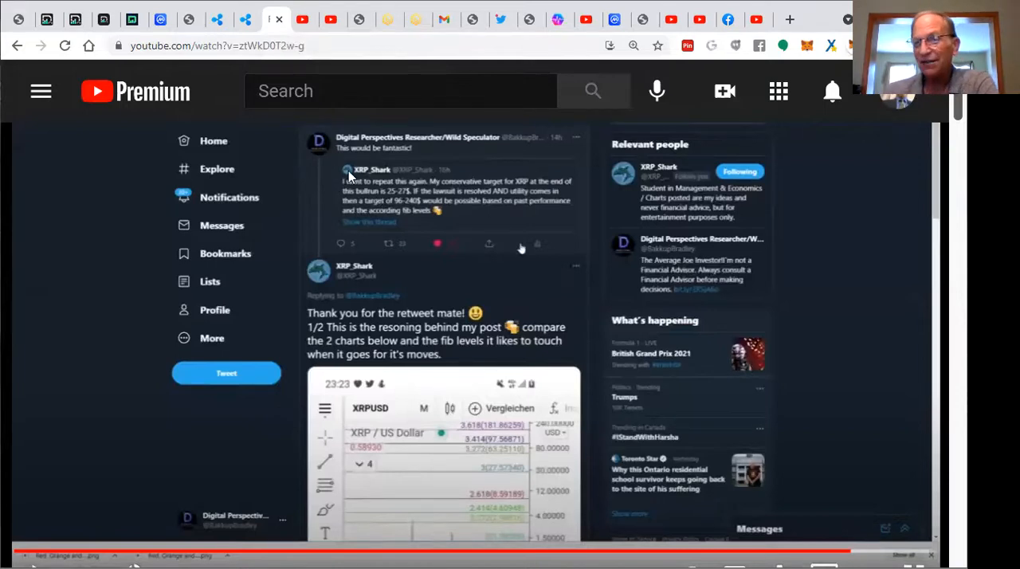
mouse_move(344, 175)
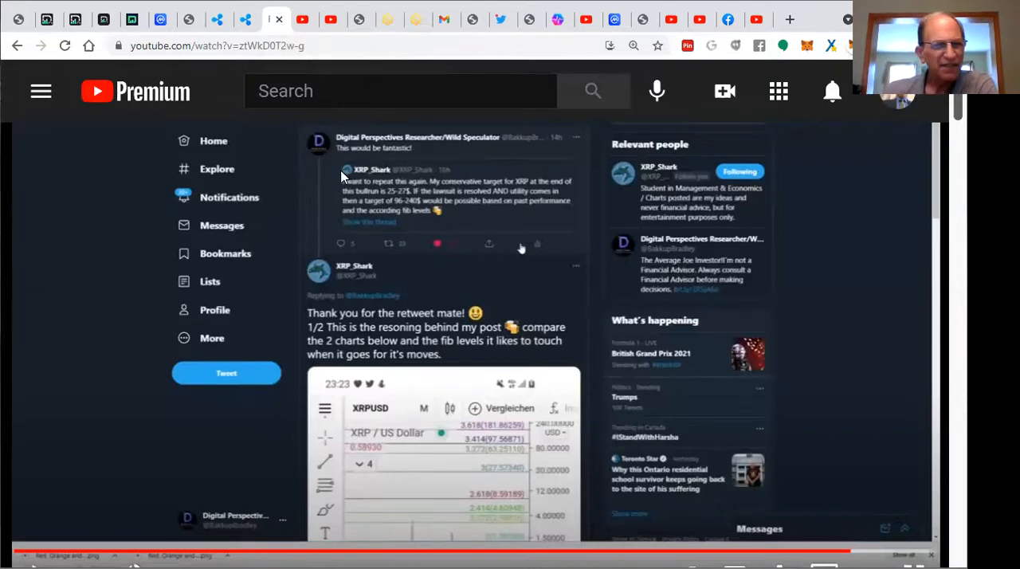
mouse_move(367, 196)
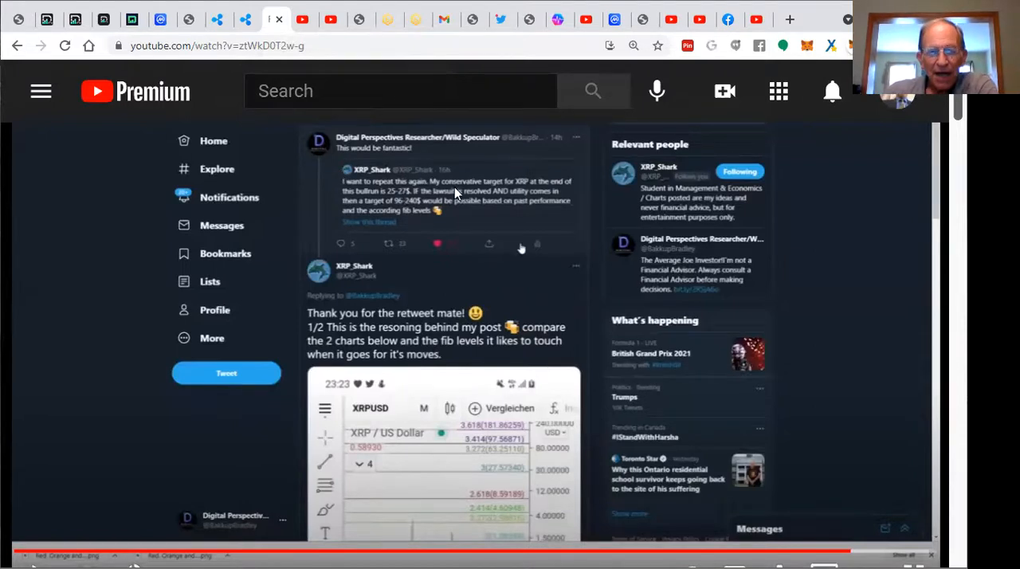
mouse_move(546, 194)
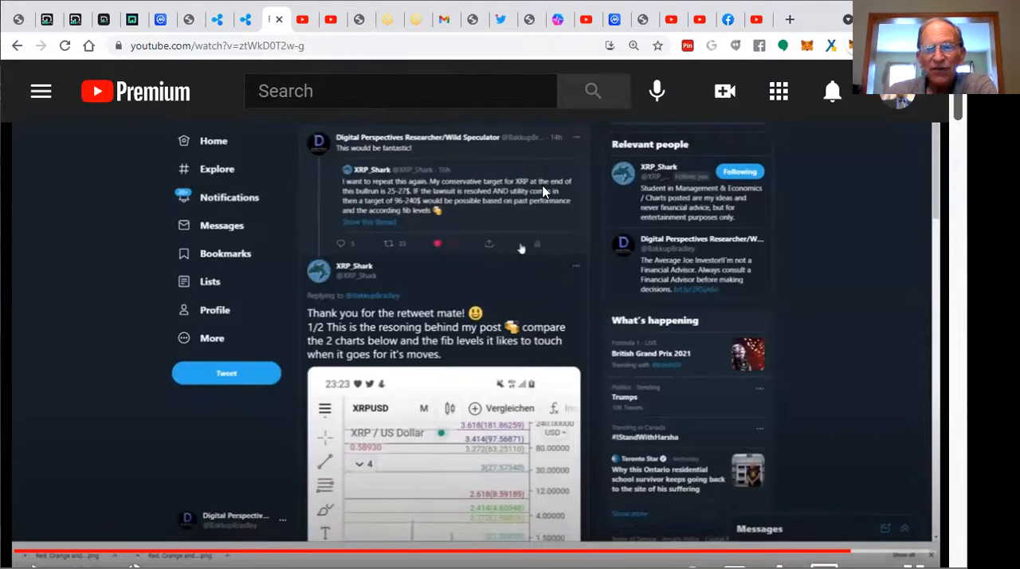
mouse_move(361, 203)
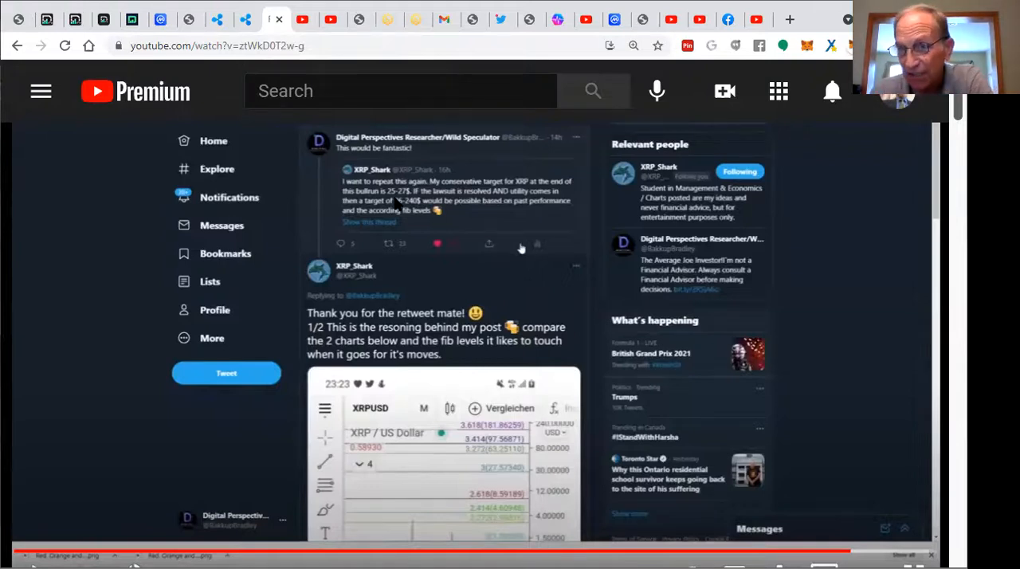
mouse_move(399, 203)
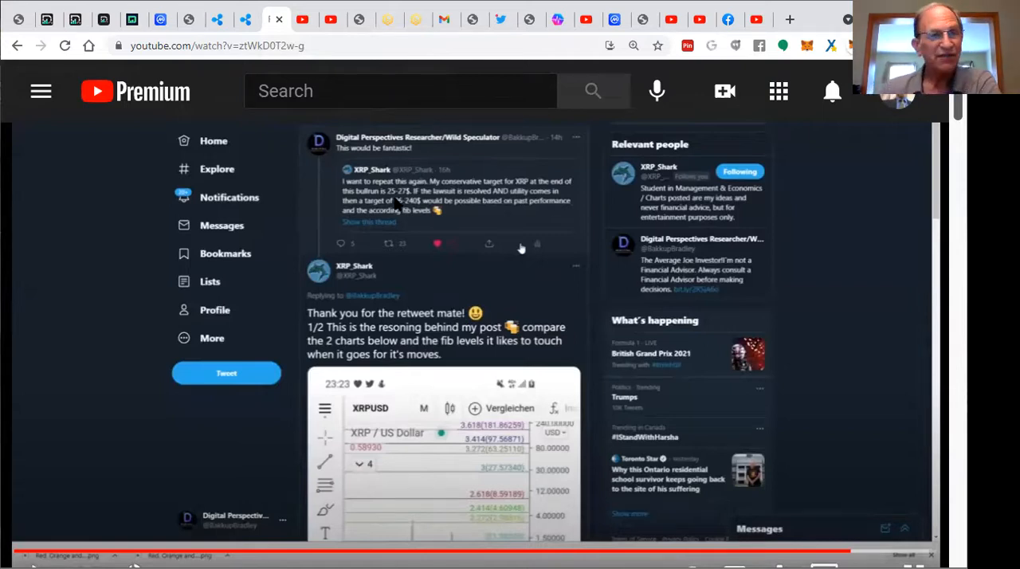
mouse_move(289, 219)
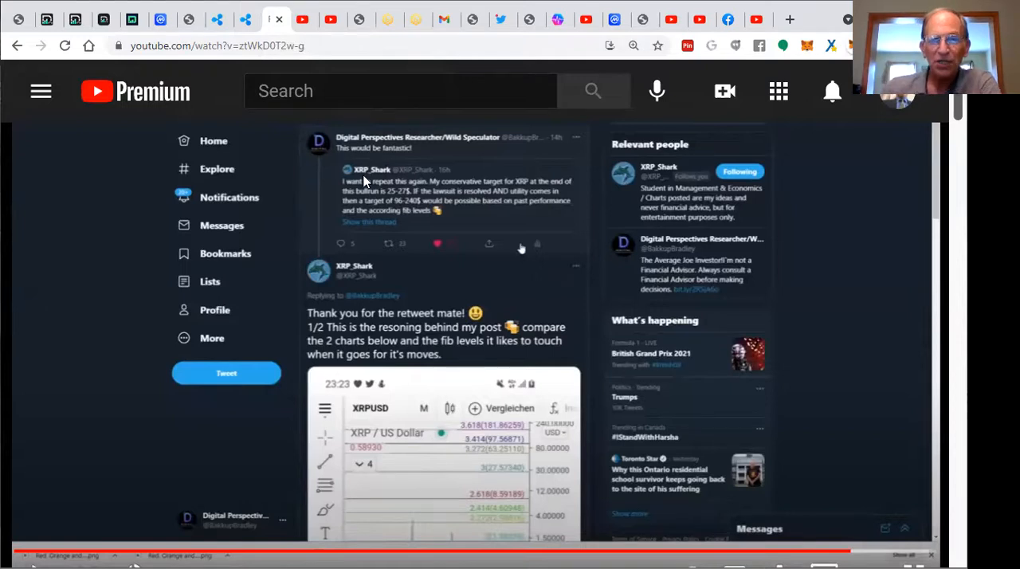
mouse_move(257, 177)
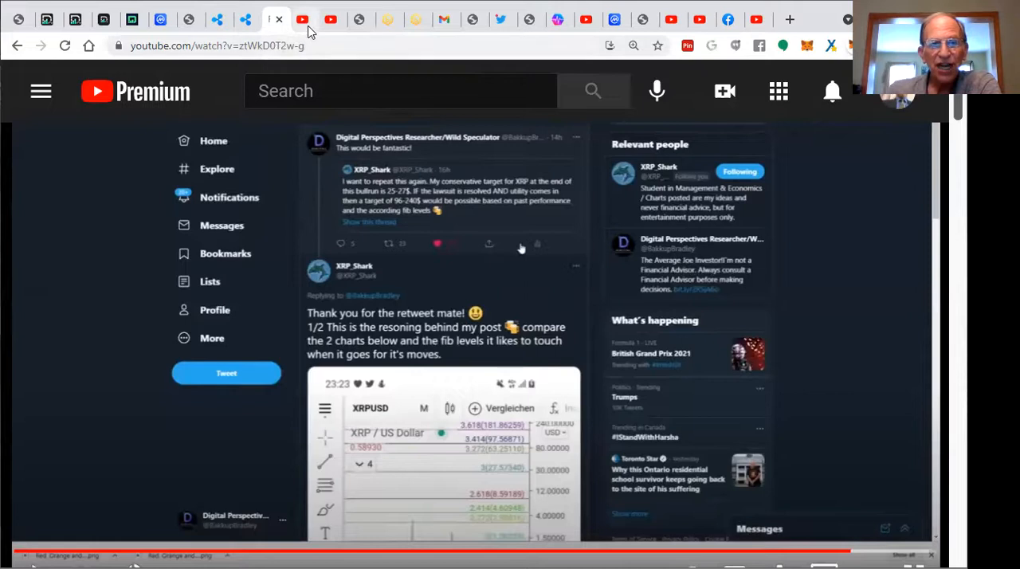
Switch to the 'THIS IS WHY XRP IS A 1000X STABLE COIN!' video tab.
click(304, 18)
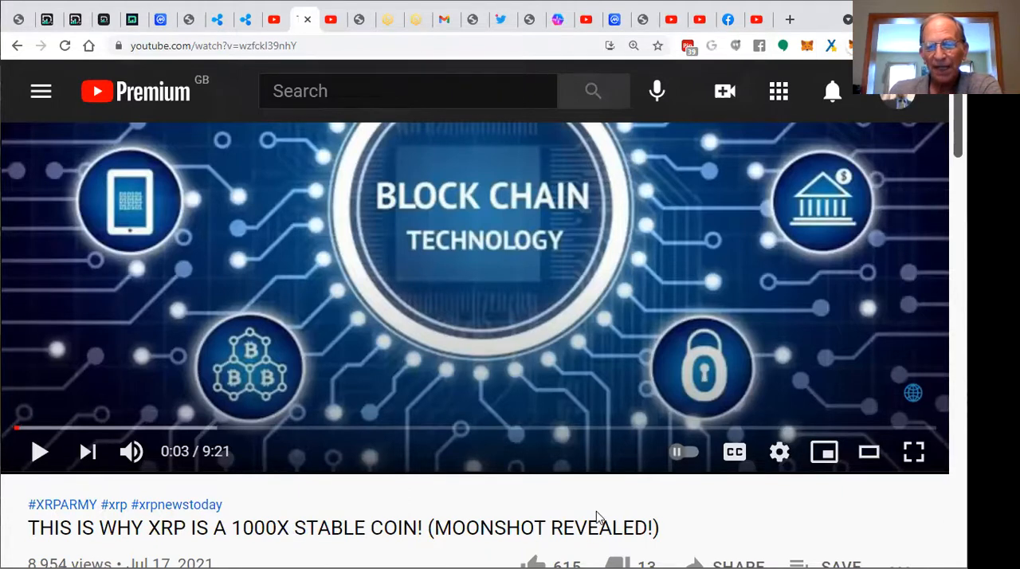
Scroll the XRP $20.000 video page, then return to the snbgdp.com interview post.
scroll(down, 3)
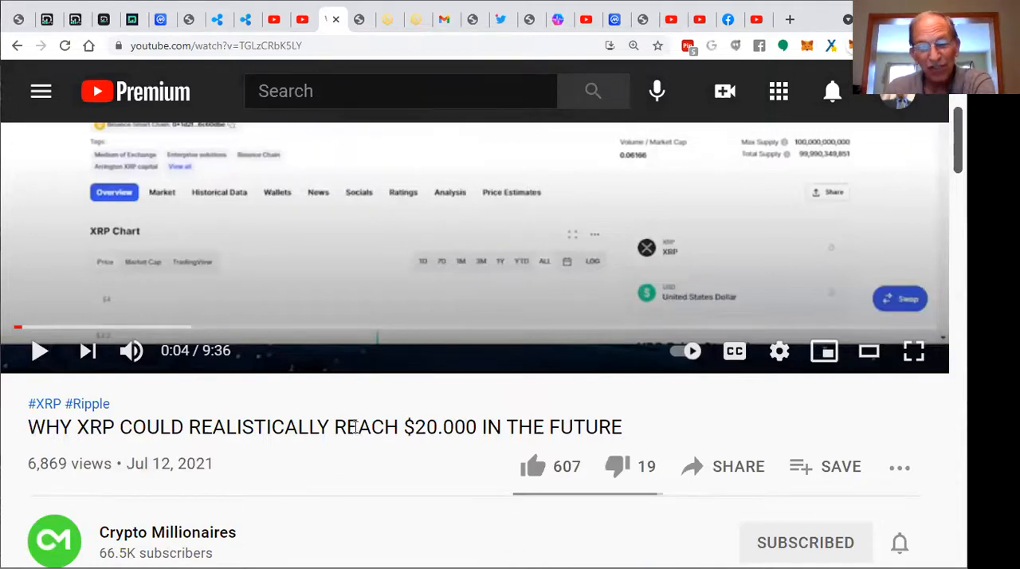
mouse_move(450, 421)
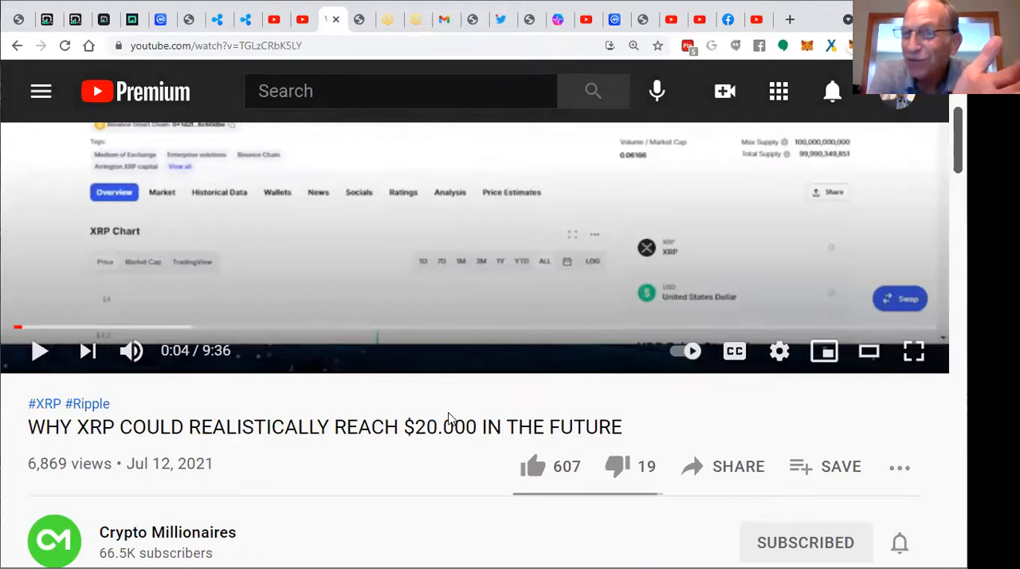
mouse_move(247, 367)
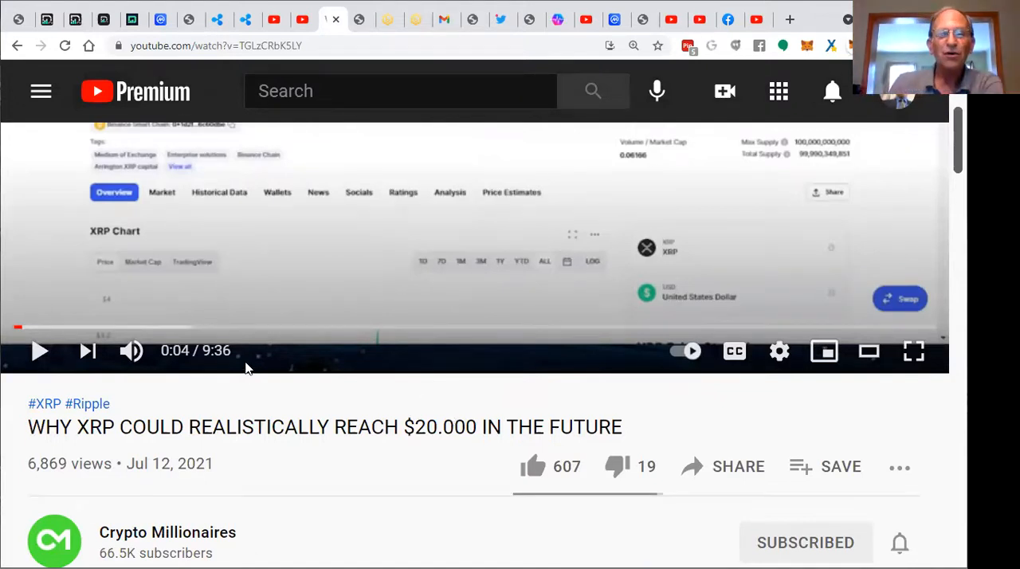
click(350, 19)
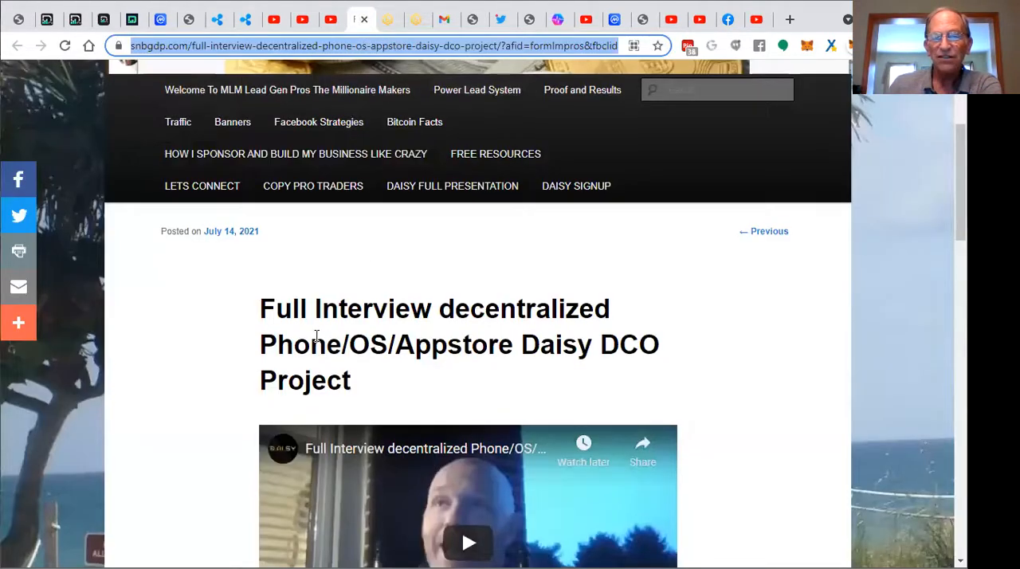
Scroll the interview post, then switch to the Bitrue XRP/USDT tab at 0.56030.
scroll(down, 3)
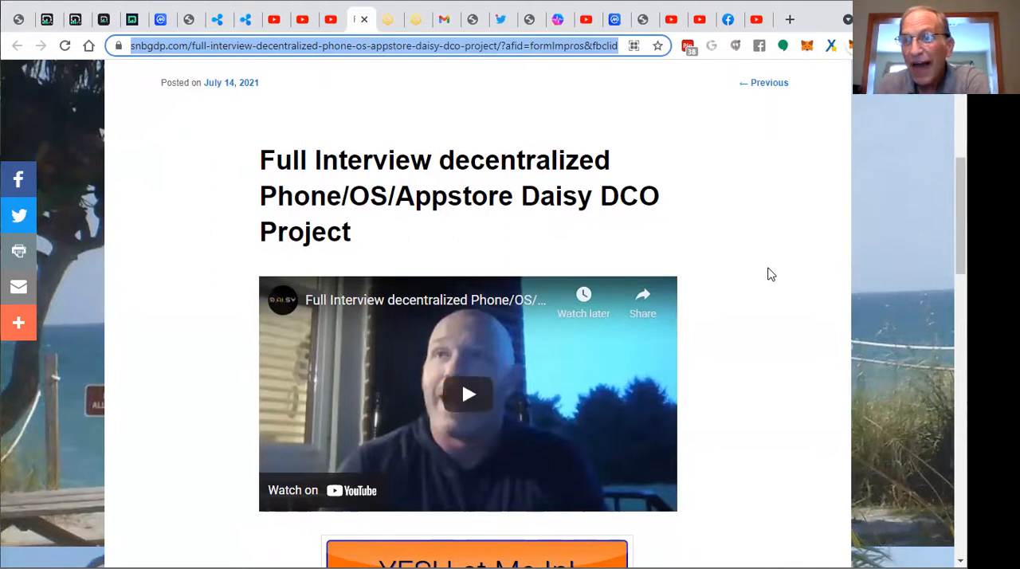
mouse_move(726, 200)
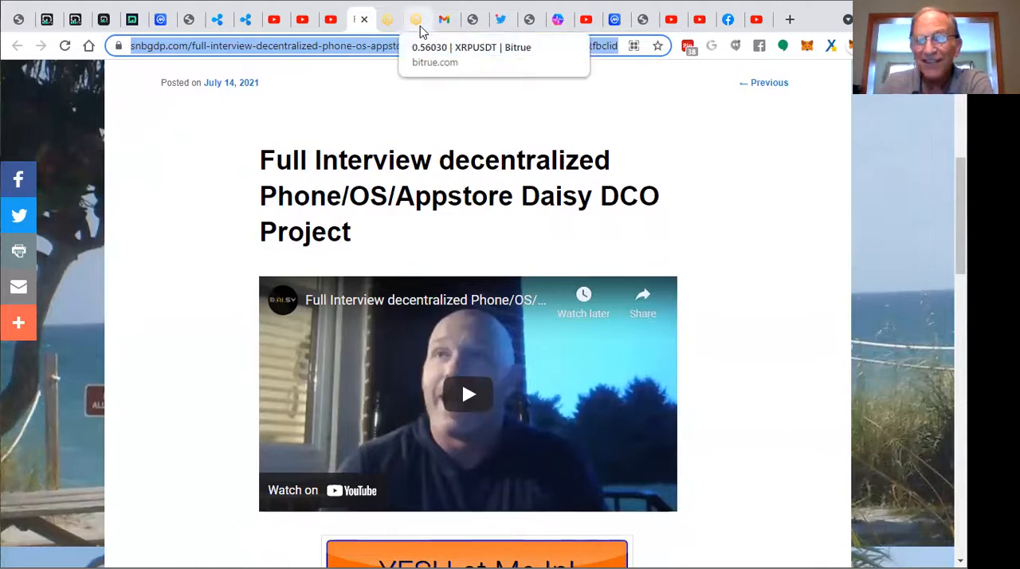
click(415, 19)
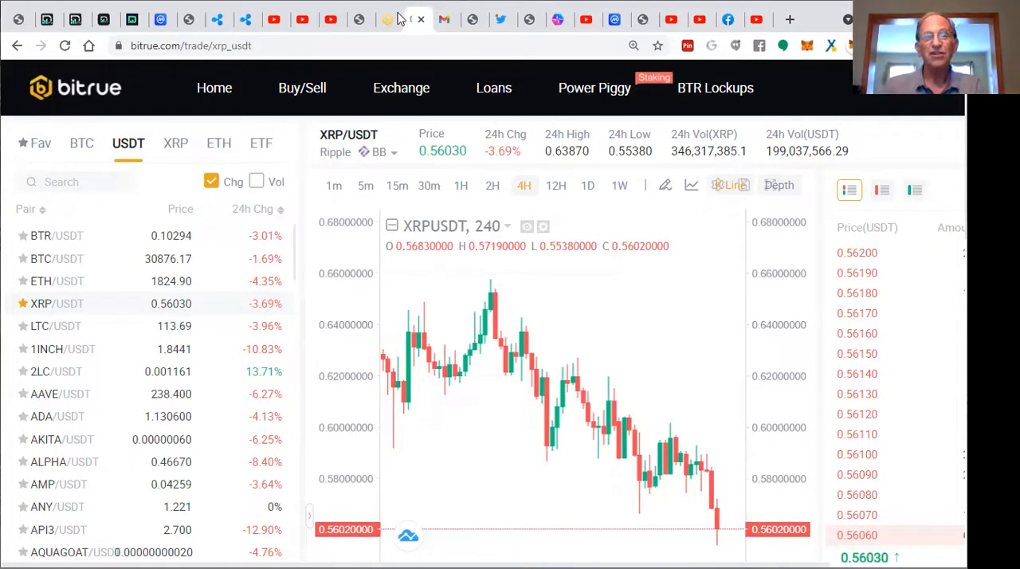
Open the Bitrue total assets tab and scroll to holdings: 1,184.01 XRP, VeChain, Bitcoin.
click(389, 19)
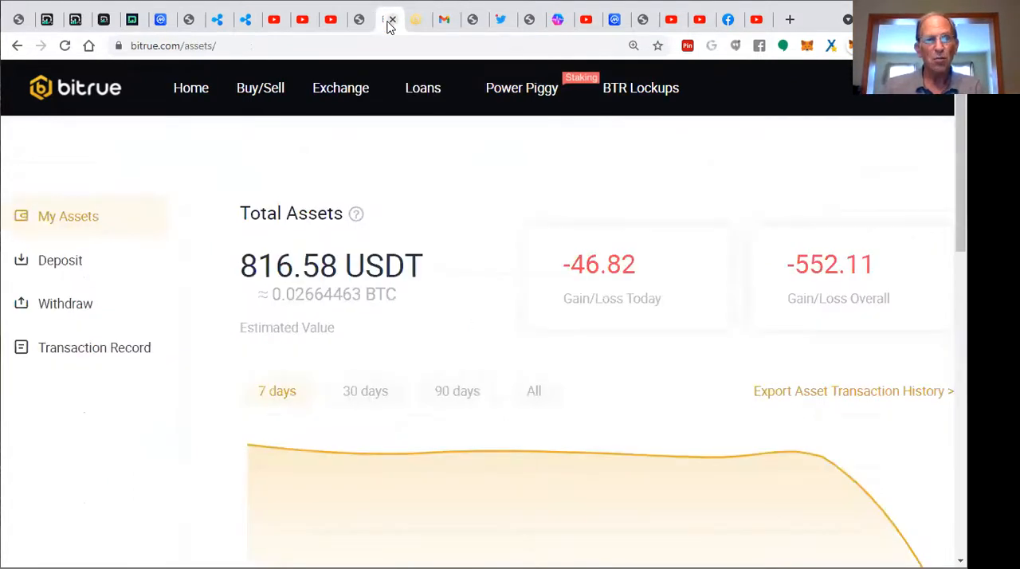
scroll(down, 3)
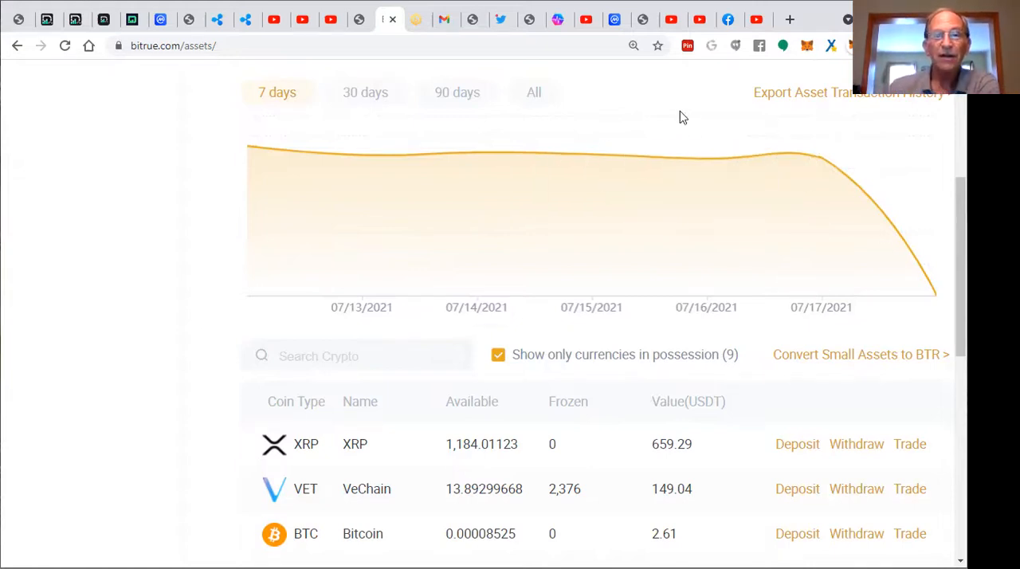
mouse_move(673, 107)
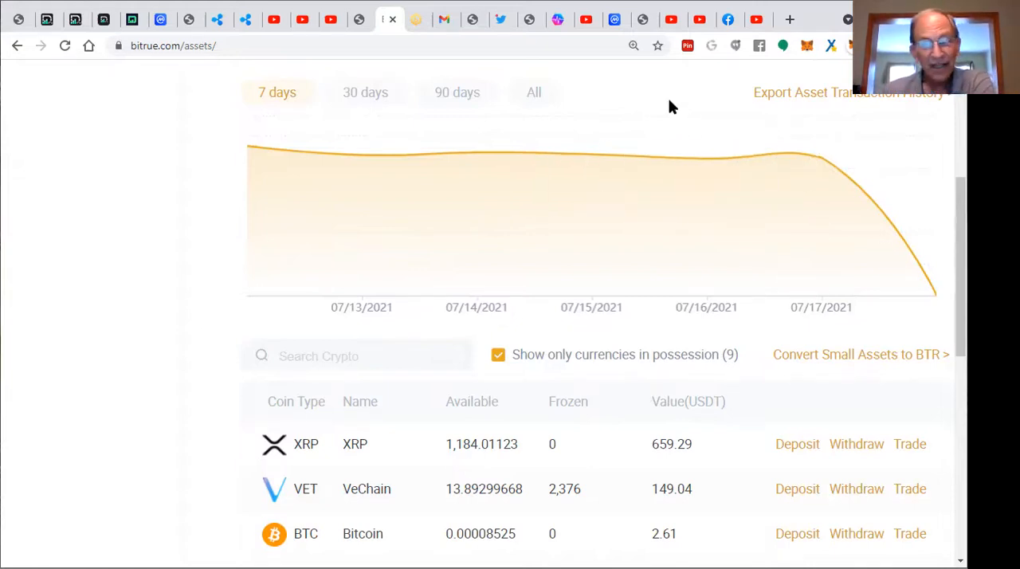
mouse_move(474, 78)
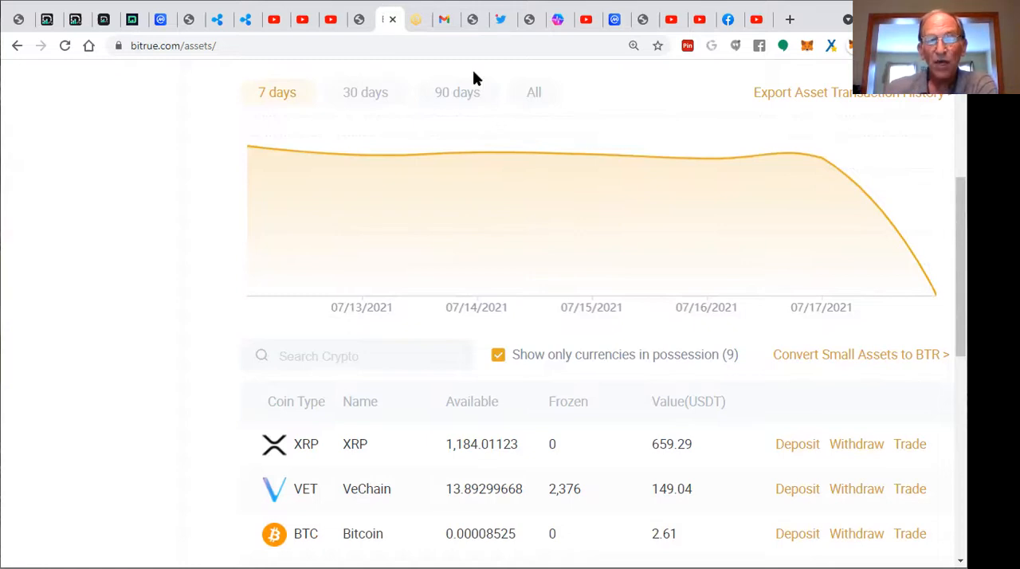
mouse_move(458, 96)
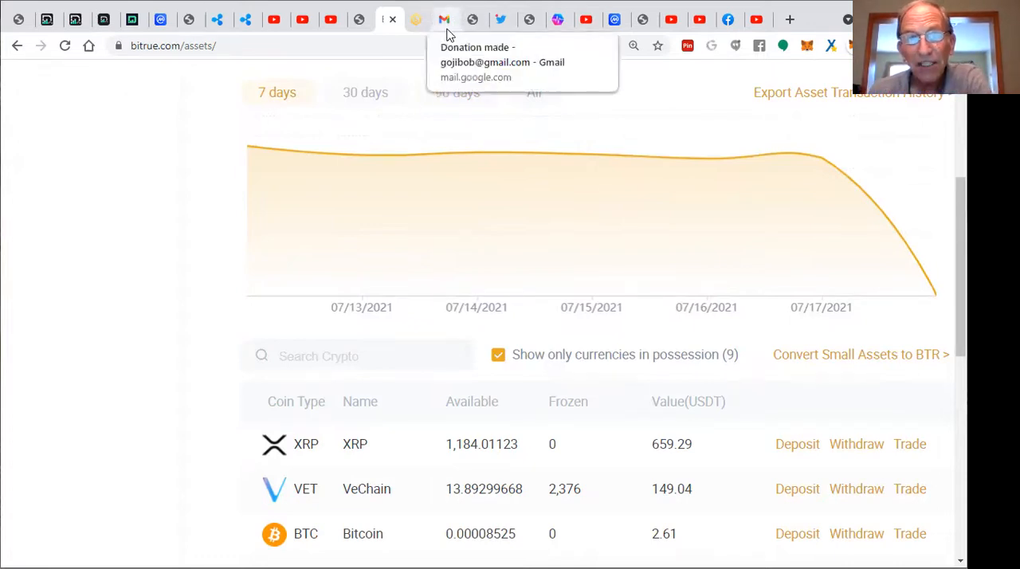
Read the 'Donation made' thread: the .138424 ETH MetaMask note and the SENS thank-you.
click(444, 19)
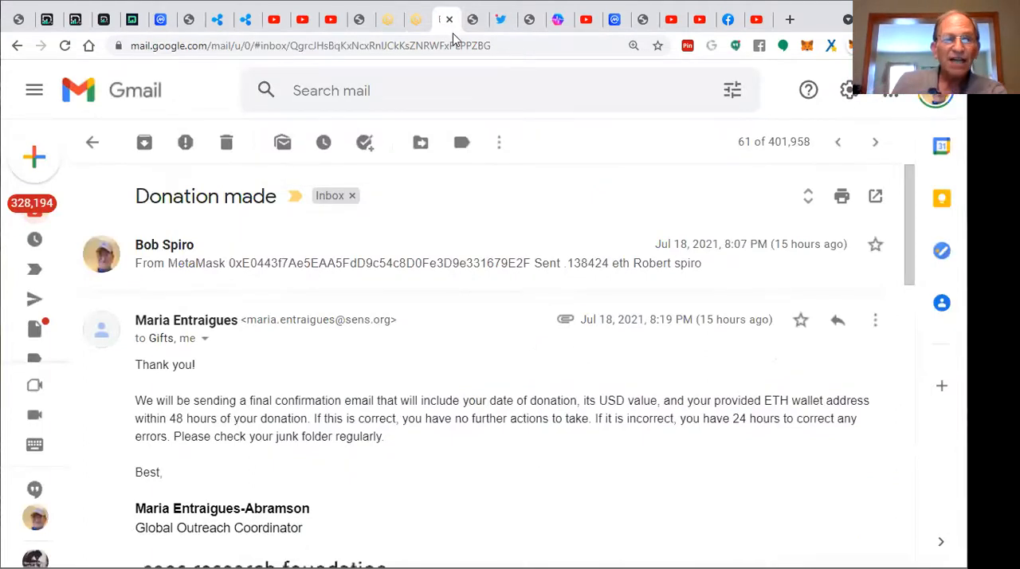
mouse_move(394, 224)
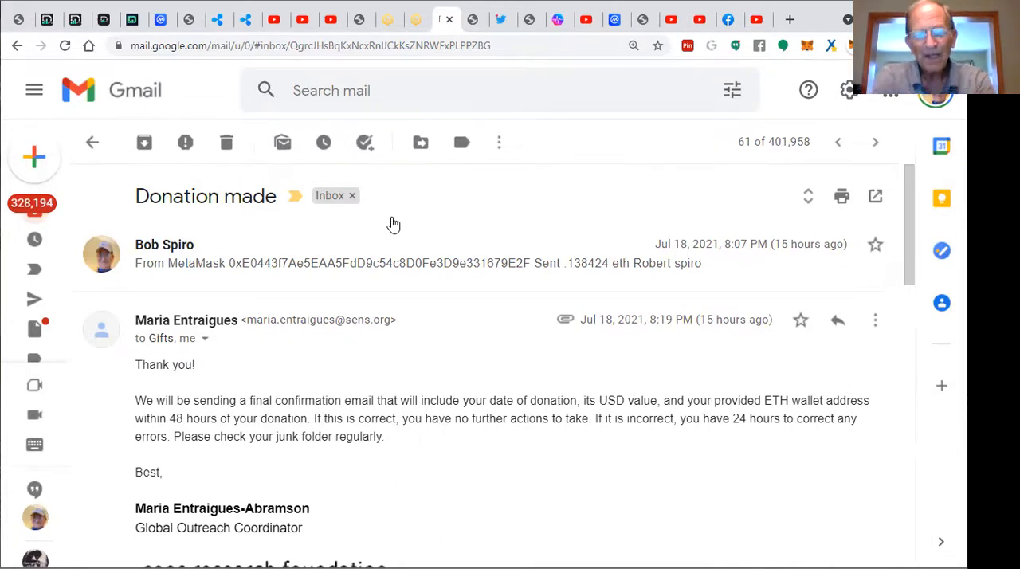
mouse_move(715, 175)
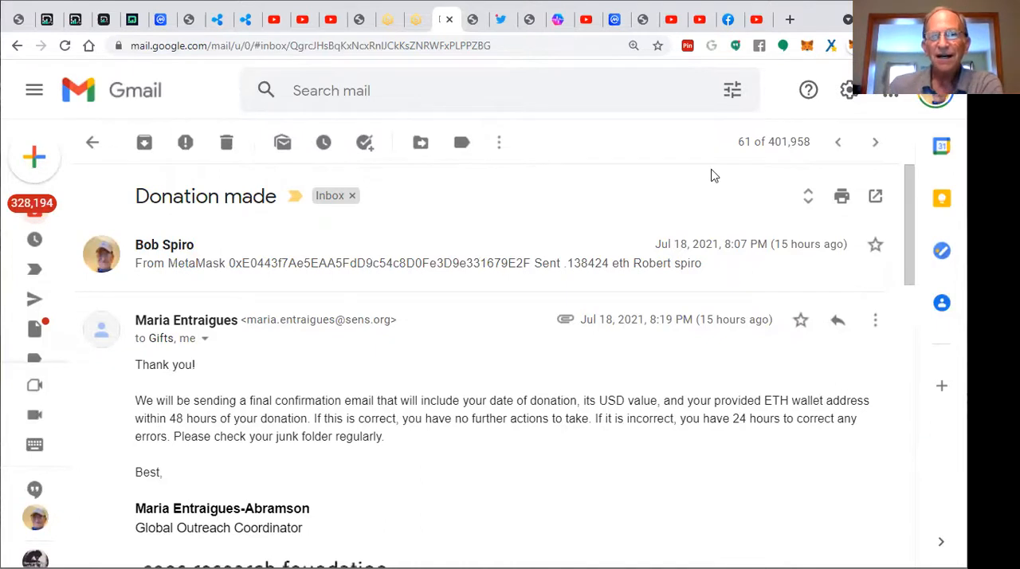
scroll(down, 3)
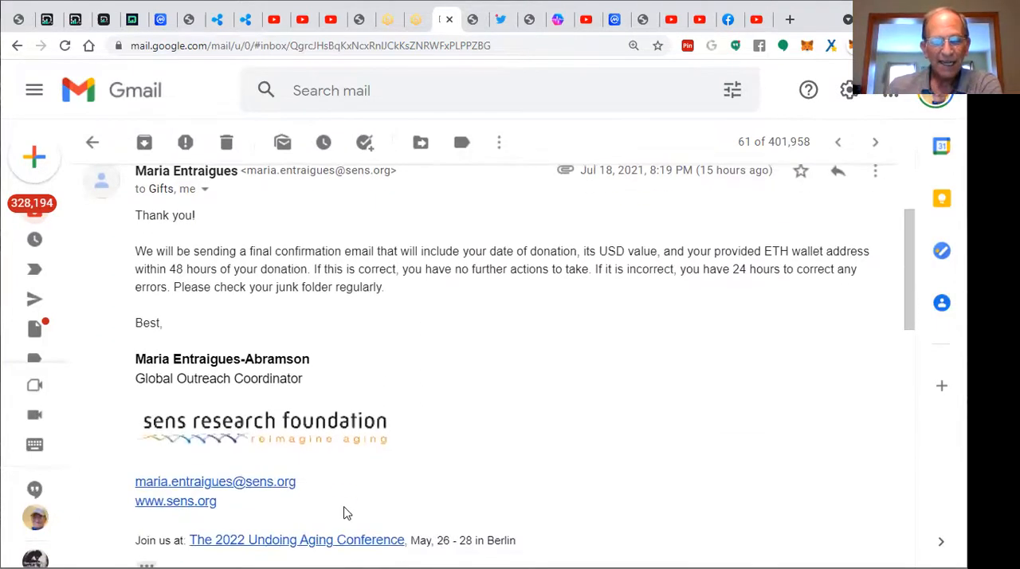
scroll(down, 3)
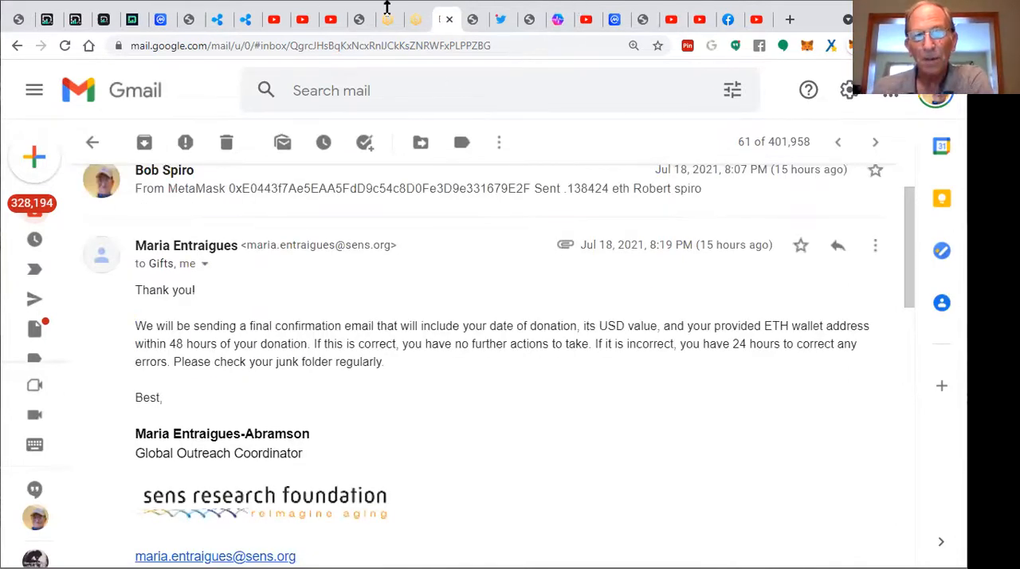
click(447, 19)
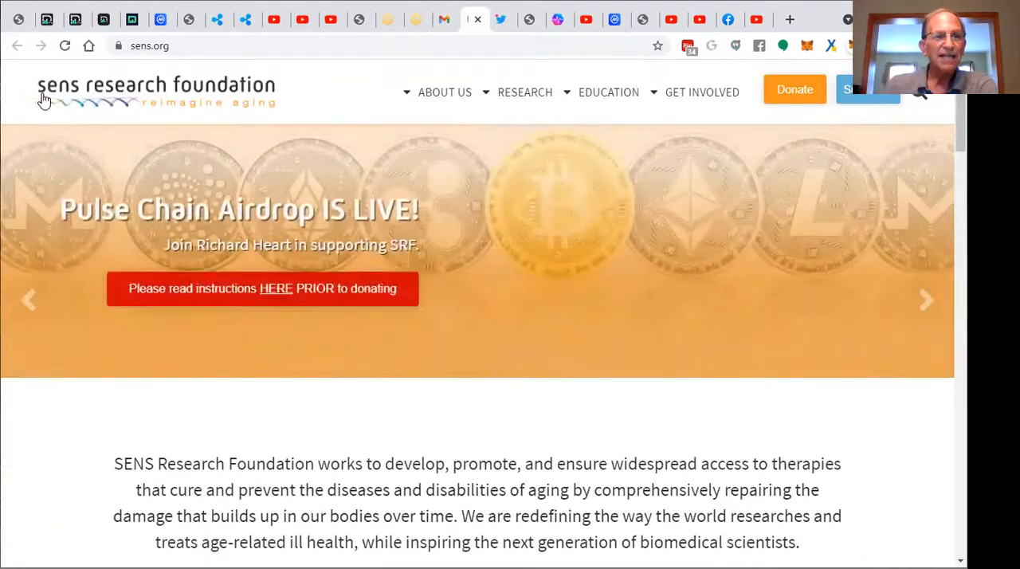
mouse_move(114, 119)
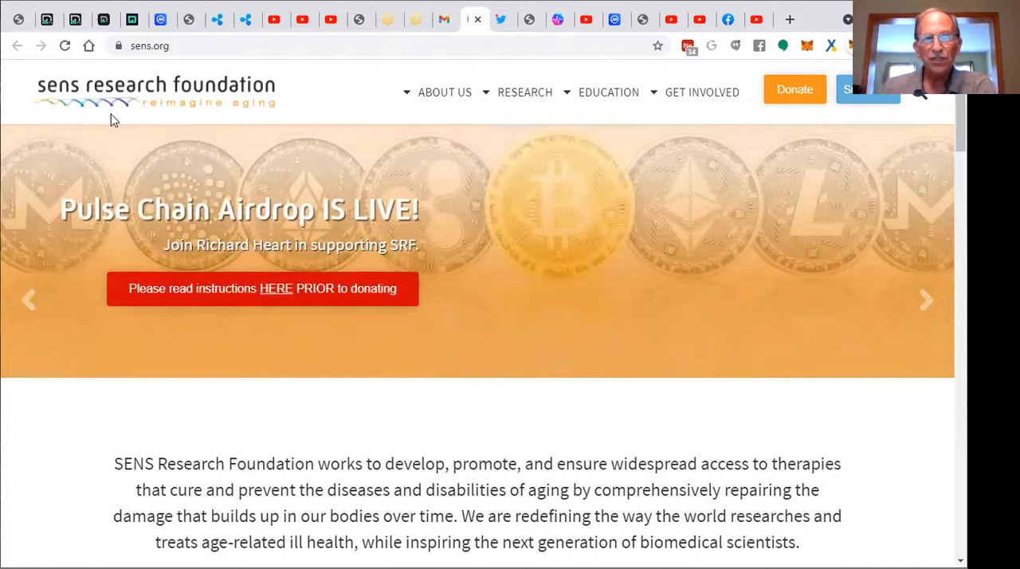
mouse_move(119, 117)
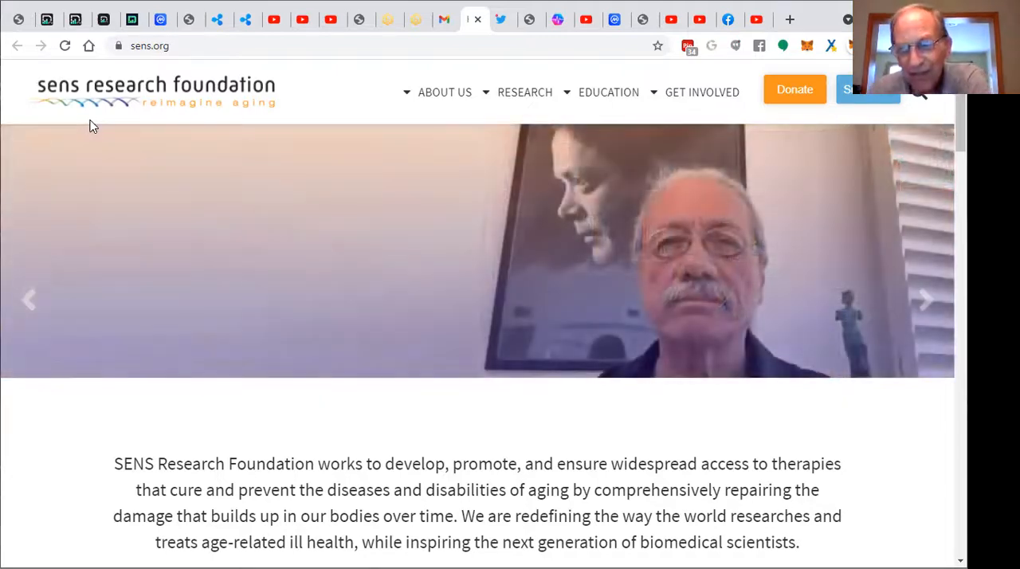
scroll(down, 3)
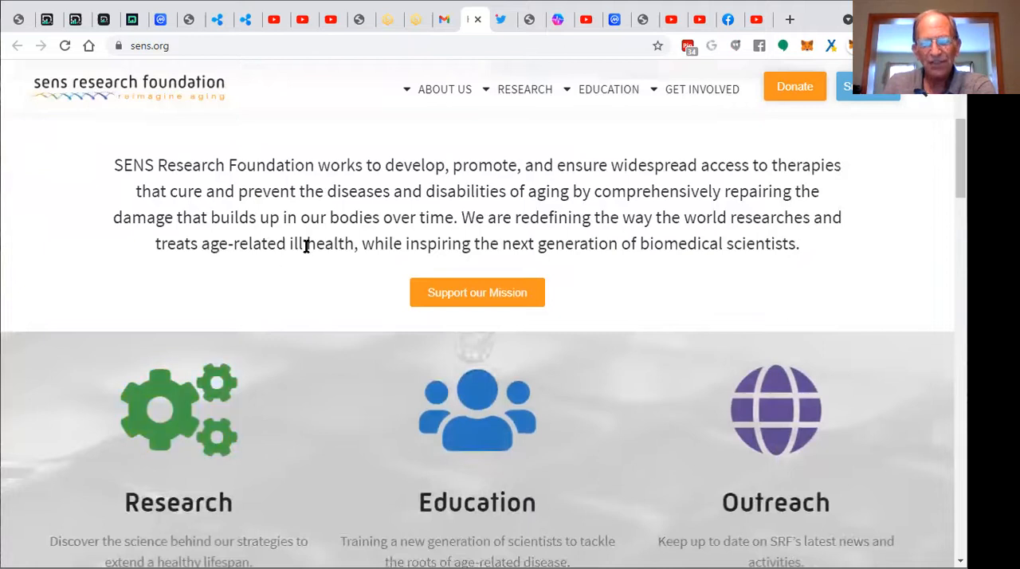
click(504, 19)
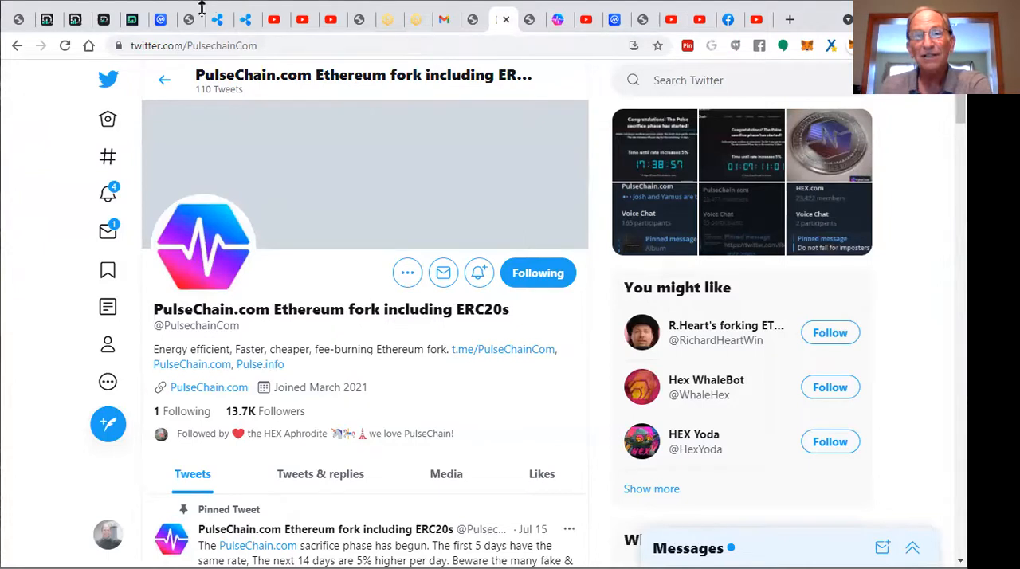
mouse_move(530, 19)
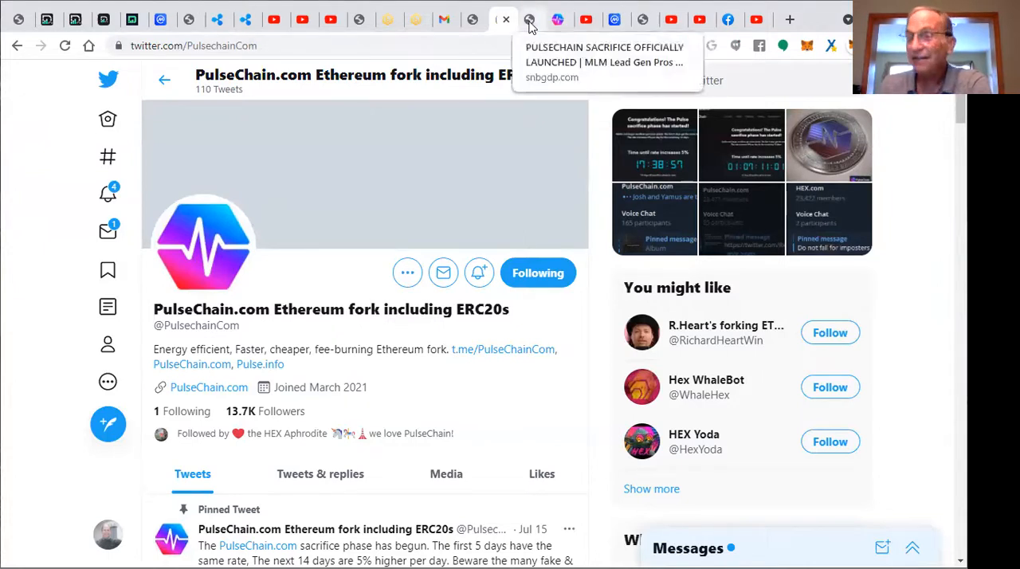
Scroll through the snbgdp.com post announcing the PulseChain sacrifice launch.
click(531, 19)
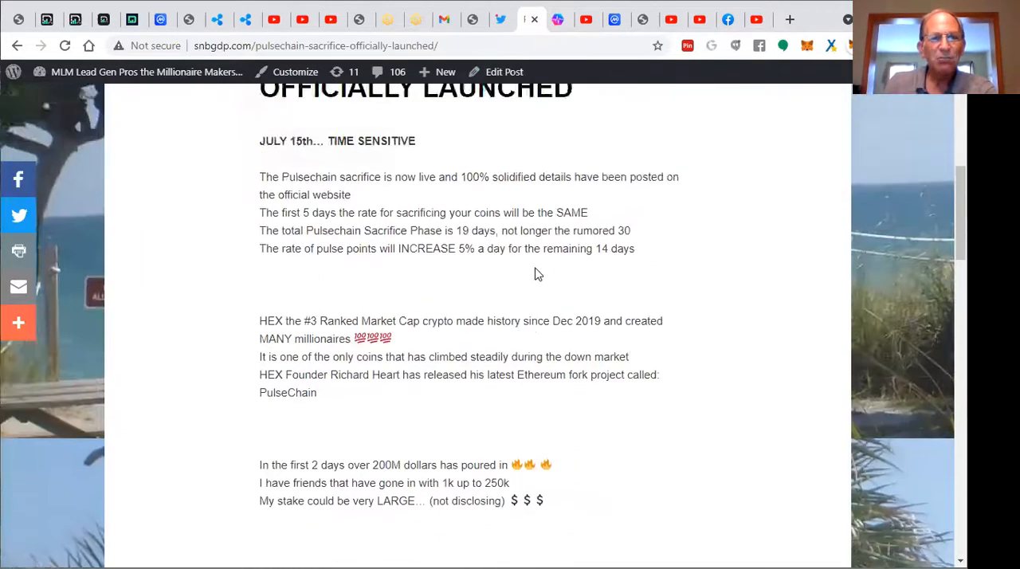
scroll(up, 3)
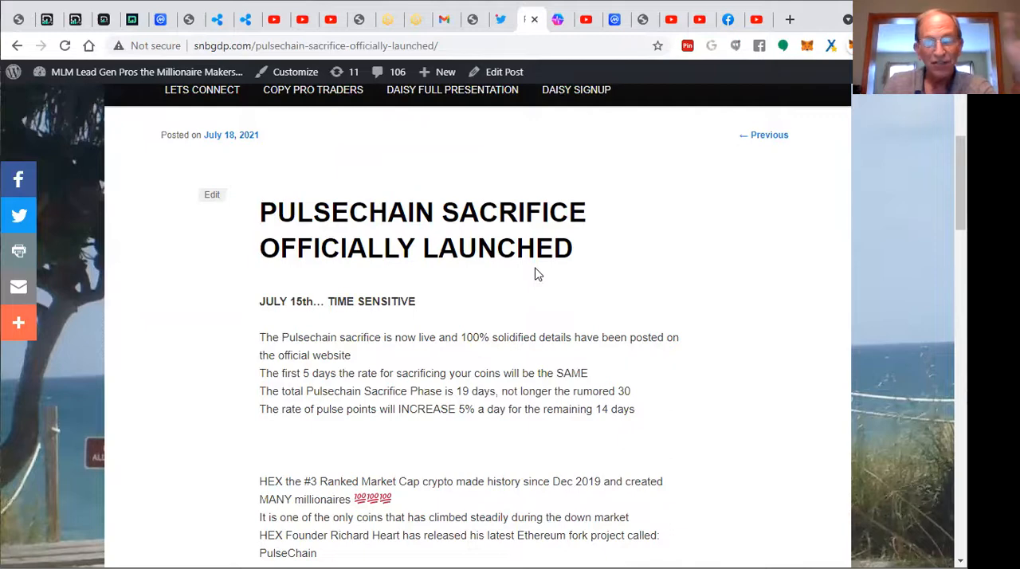
scroll(down, 3)
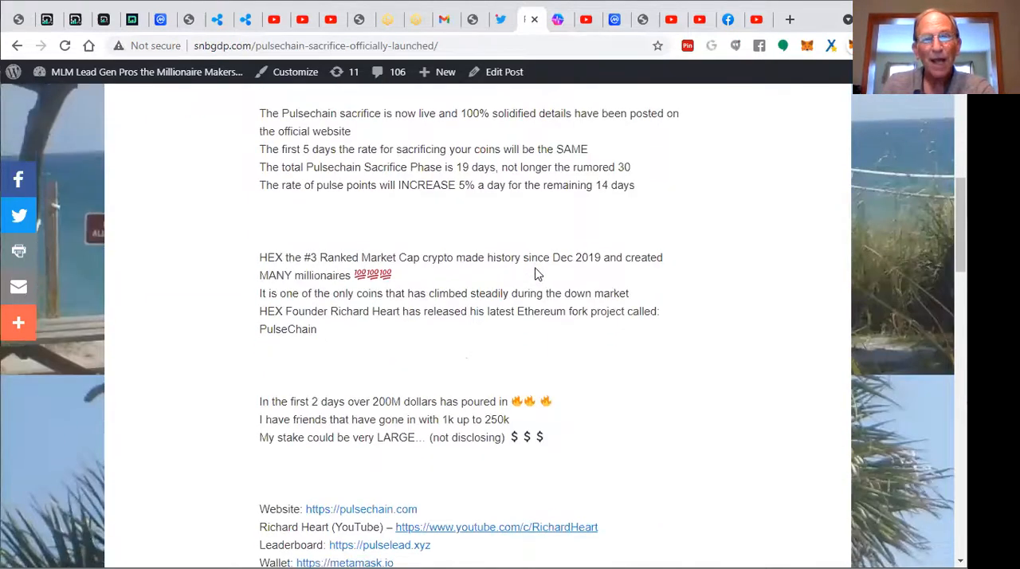
scroll(down, 3)
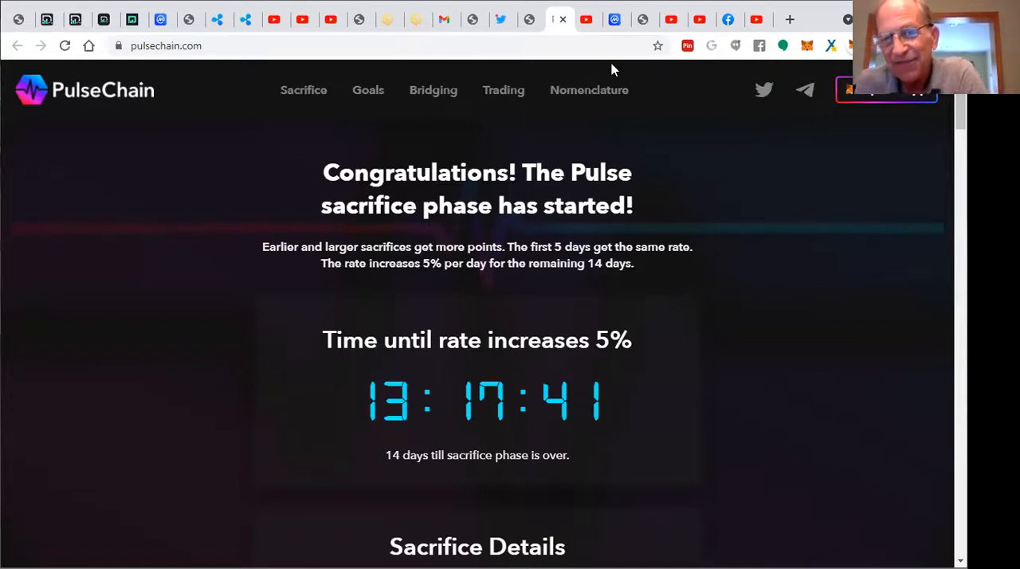
mouse_move(587, 19)
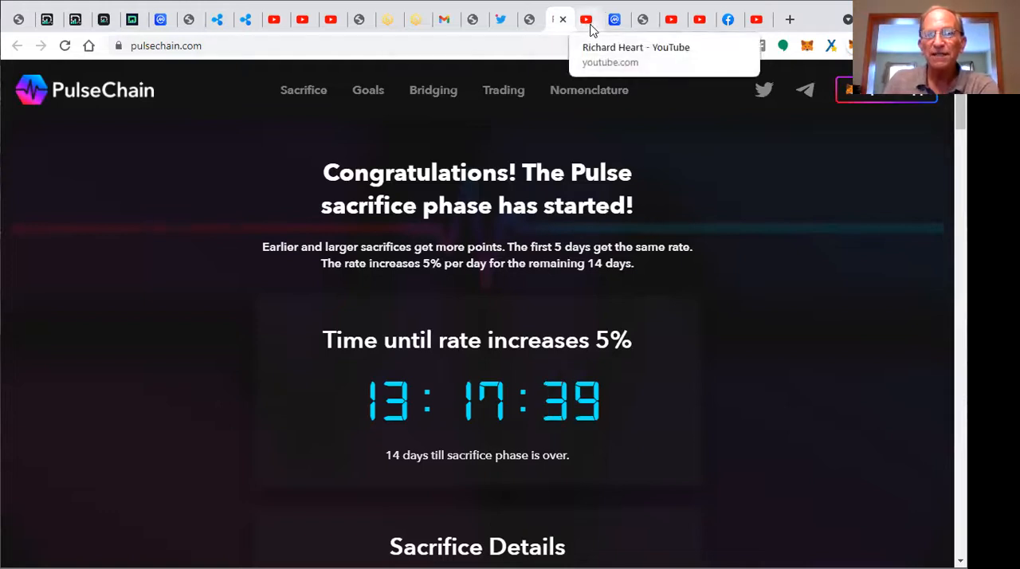
Switch from Richard Heart's YouTube channel to the CoinMarketCap HEX chart, then the airdrop video.
click(586, 19)
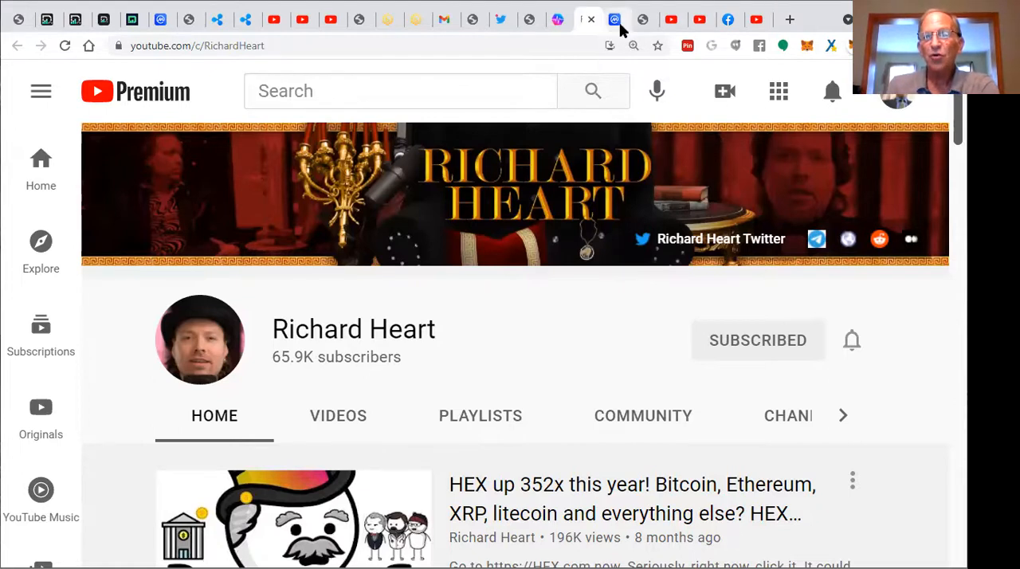
click(616, 19)
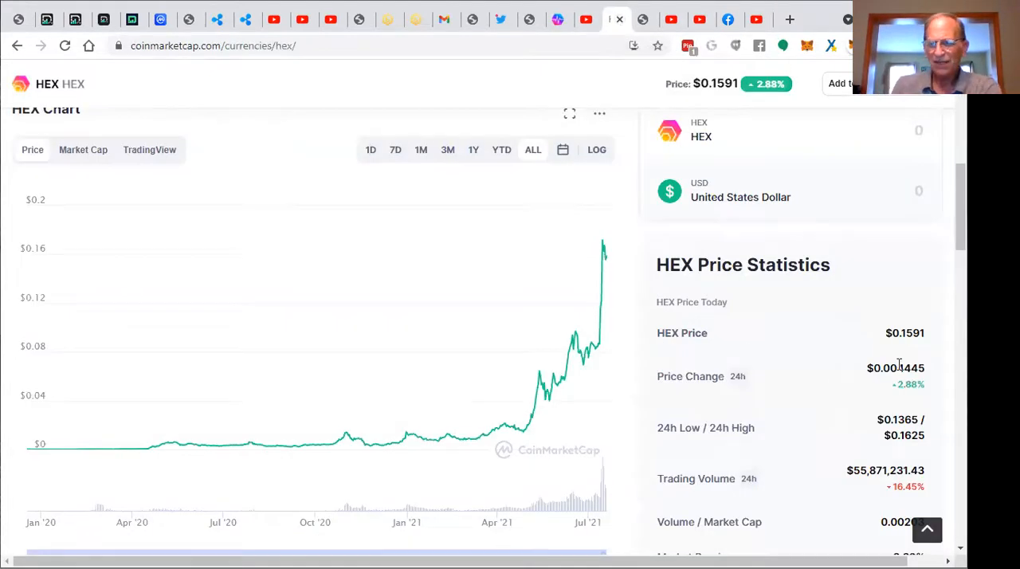
mouse_move(598, 311)
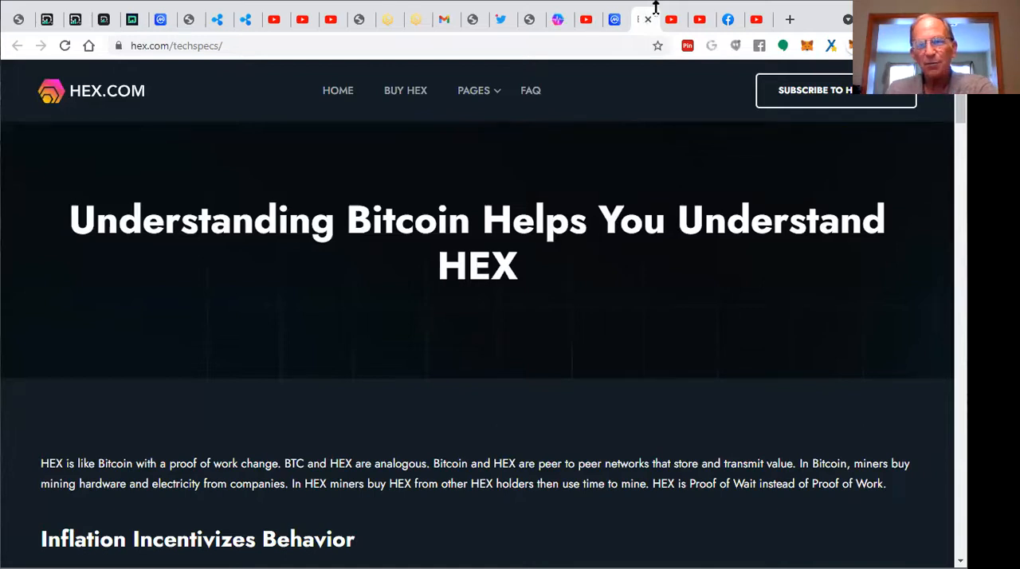
click(673, 20)
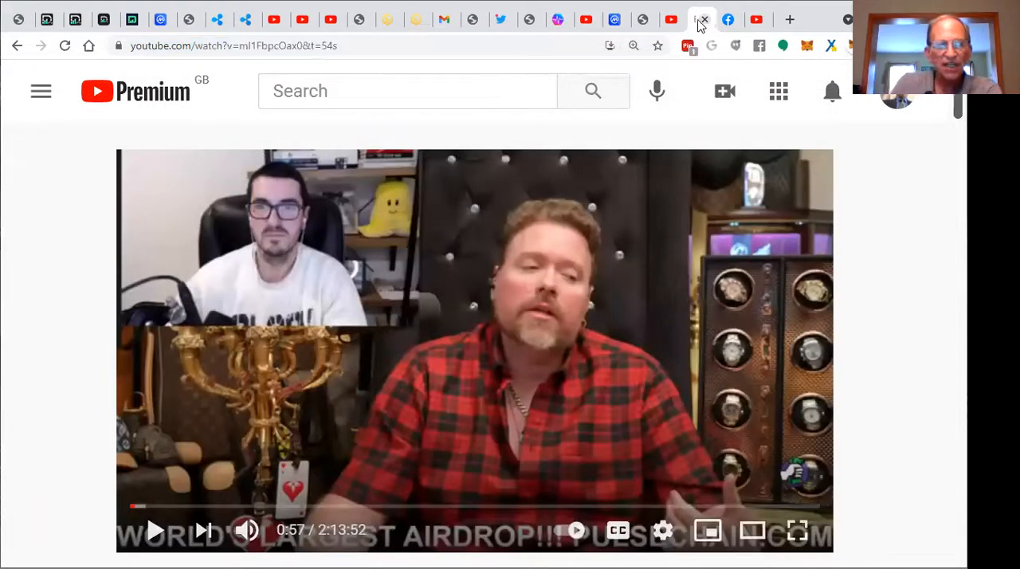
Show the private 'Cryptopreneurs For MLM Pros' Facebook group with 2.7K members.
scroll(down, 3)
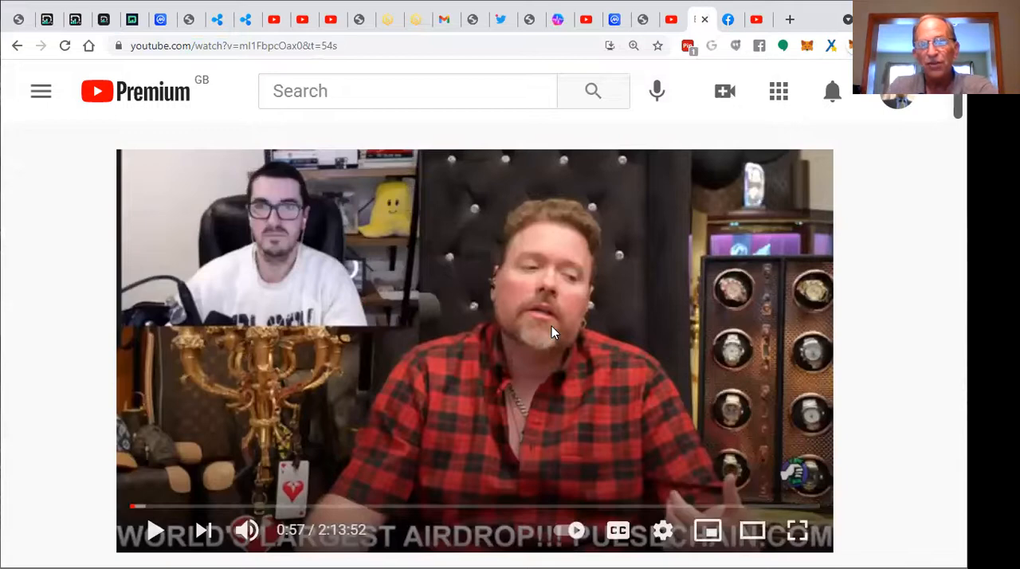
click(731, 19)
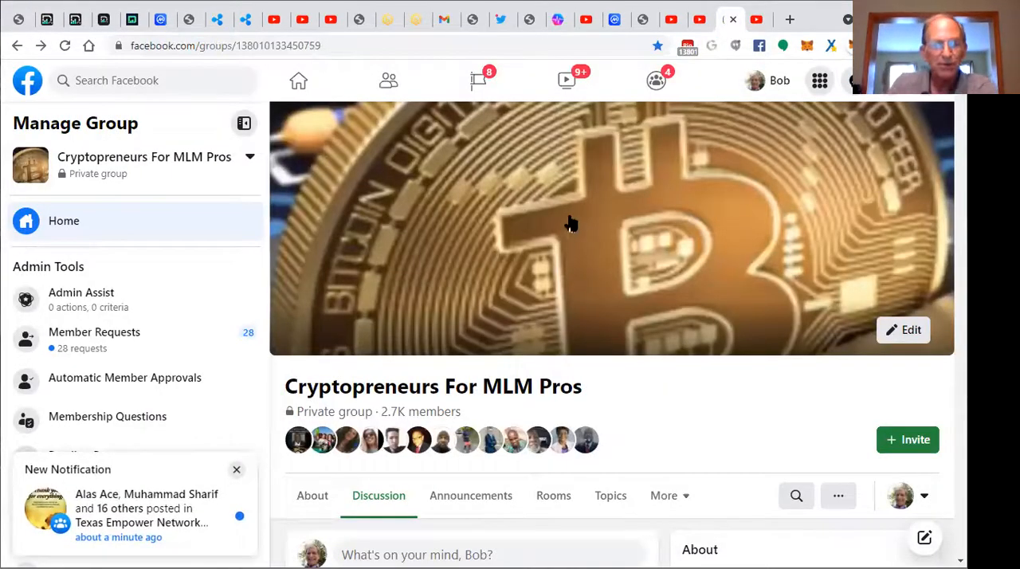
mouse_move(407, 329)
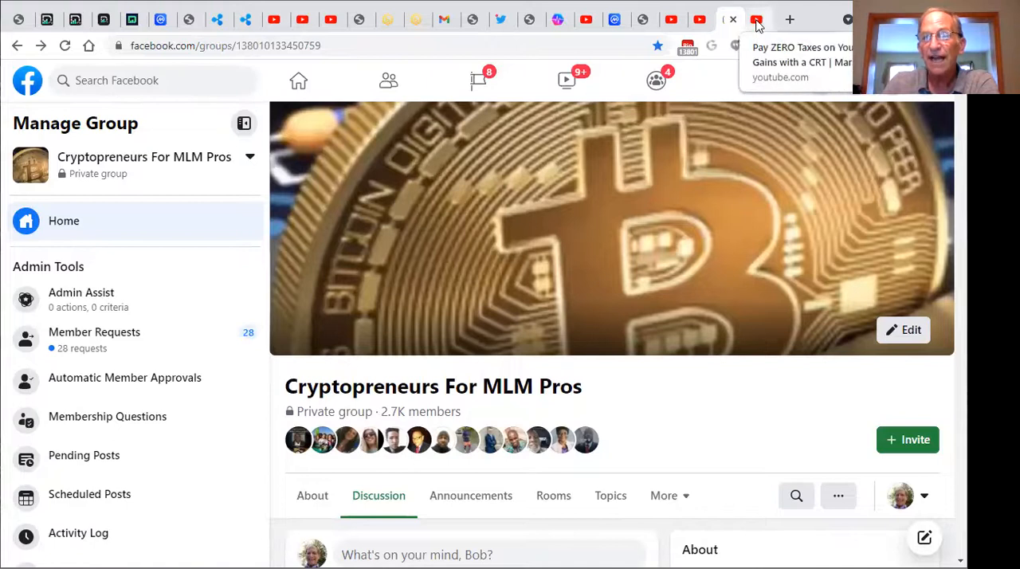
Bring up the MJK video on paying zero taxes on gains with a CRT.
click(758, 19)
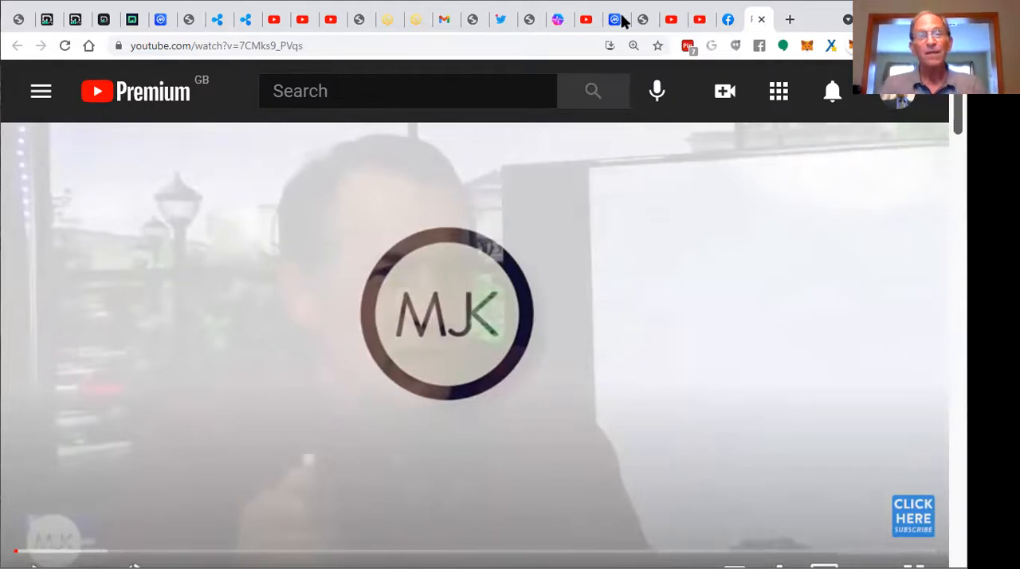
mouse_move(675, 505)
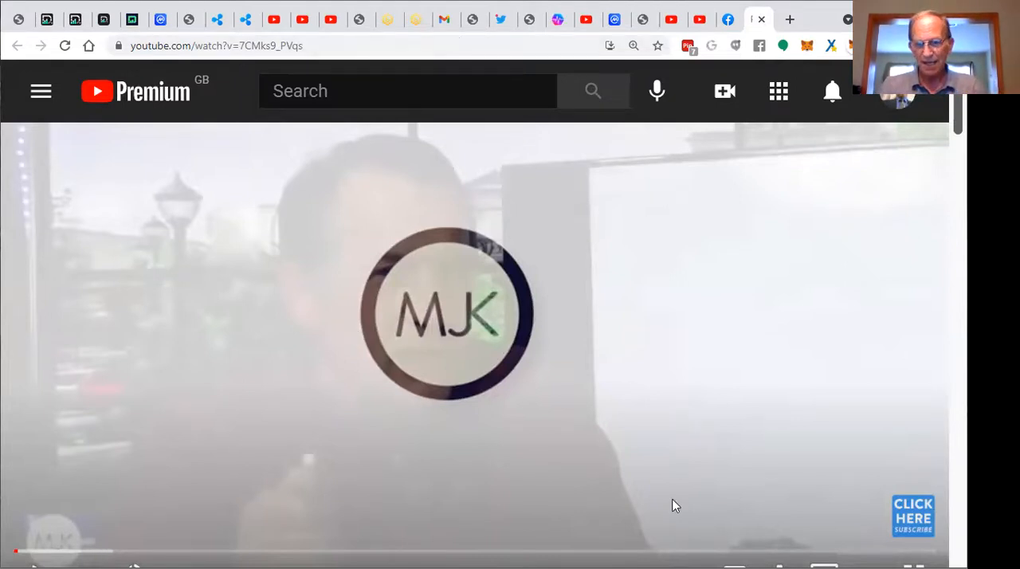